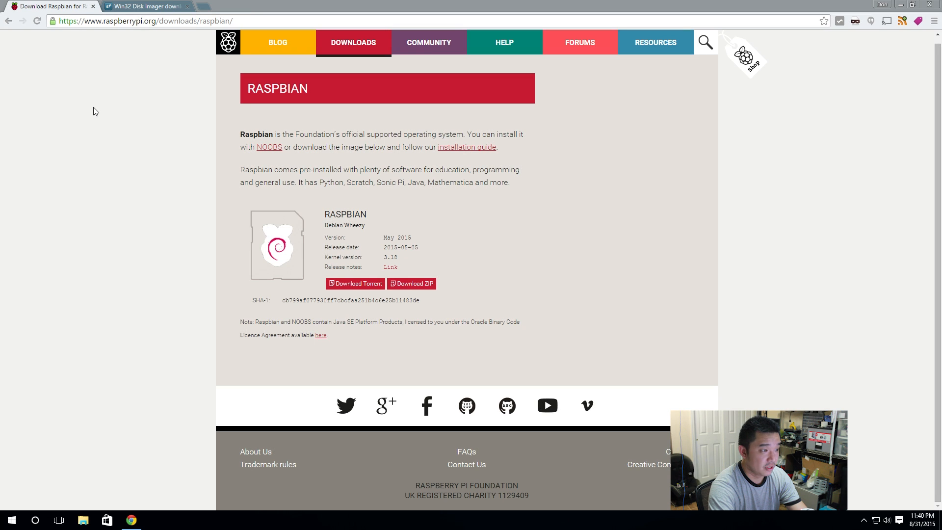
{"action": "mouse_move", "coordinate": [178, 60]}
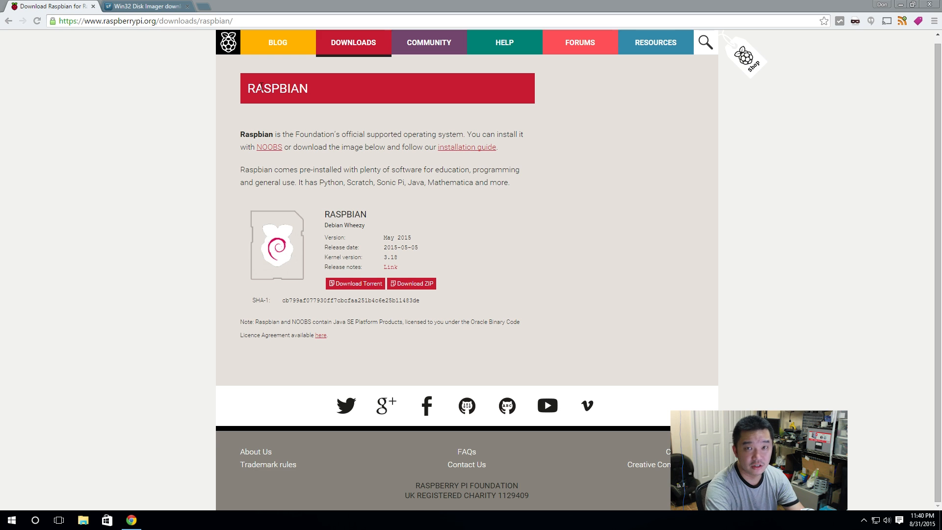
{"action": "mouse_move", "coordinate": [416, 293]}
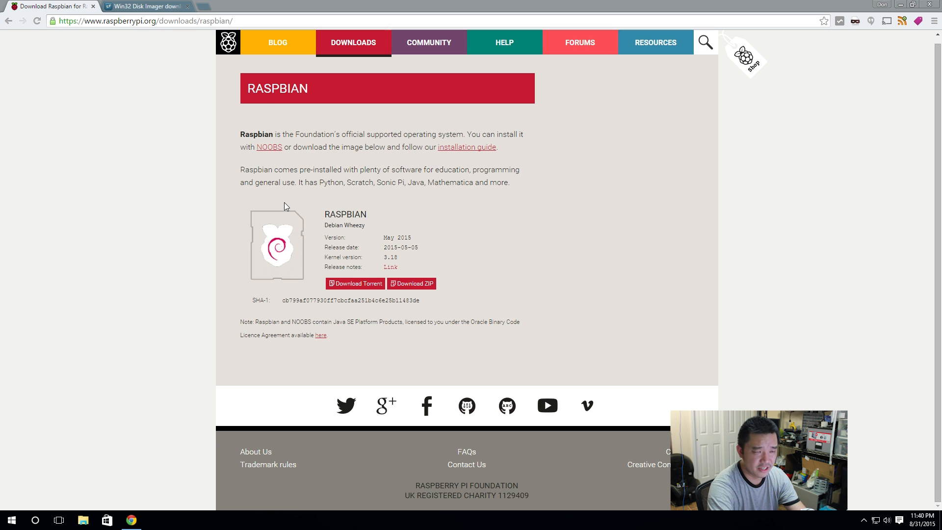
{"action": "mouse_move", "coordinate": [203, 90]}
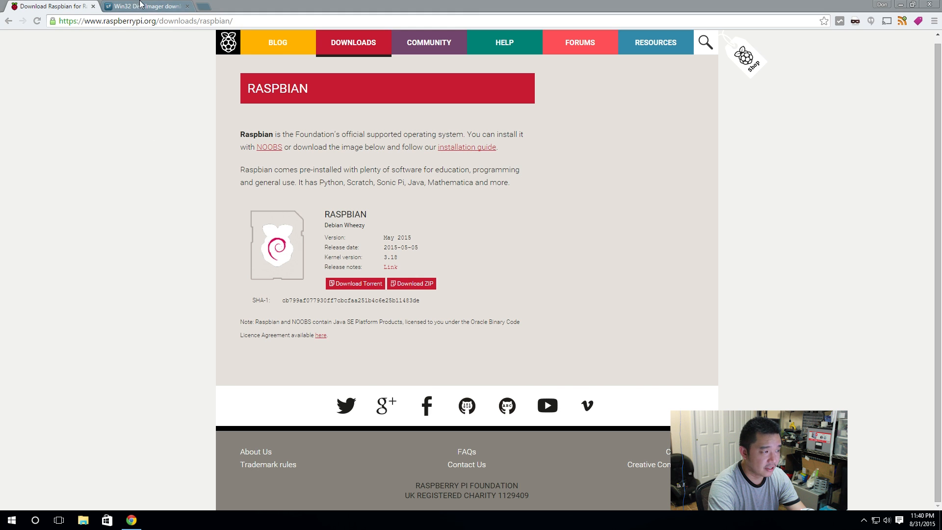
Step: Switch between the Raspbian and Win32 Disk Imager download pages in the browser
{"action": "left_click", "coordinate": [145, 6]}
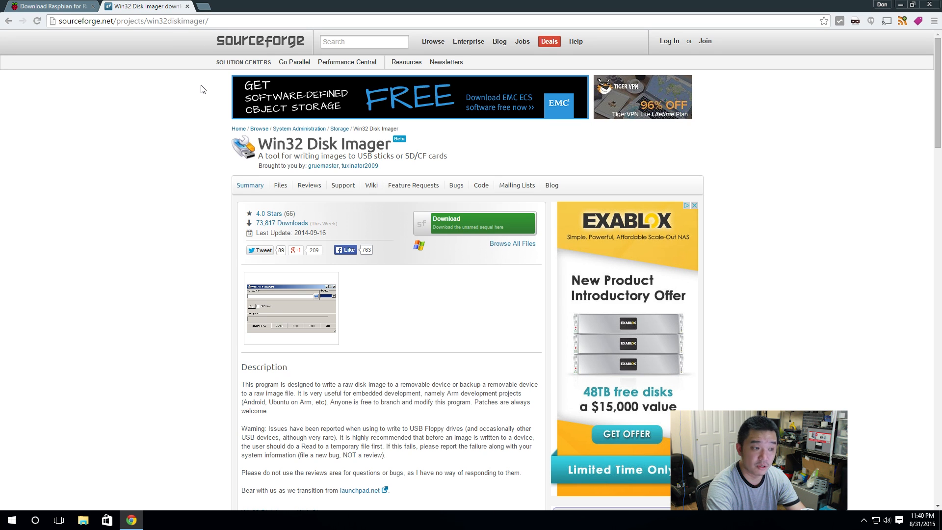
{"action": "mouse_move", "coordinate": [162, 170]}
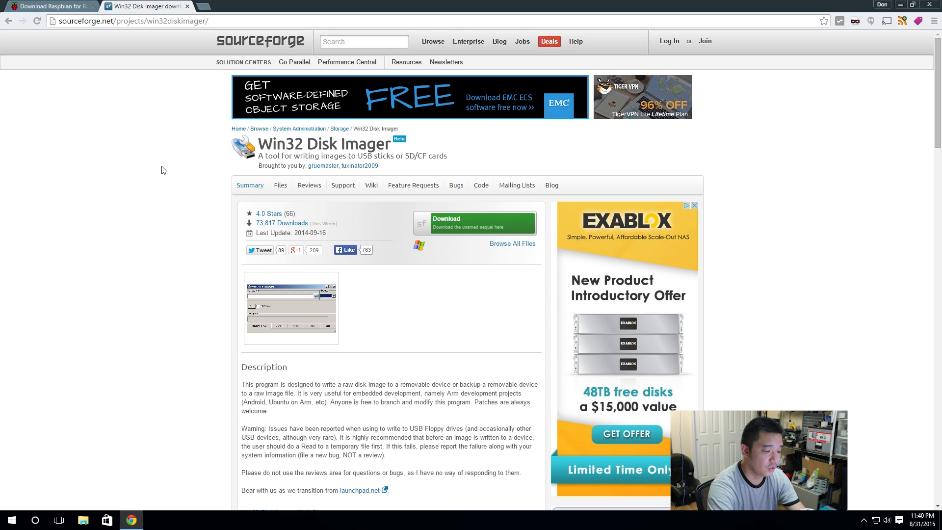
{"action": "mouse_move", "coordinate": [167, 122]}
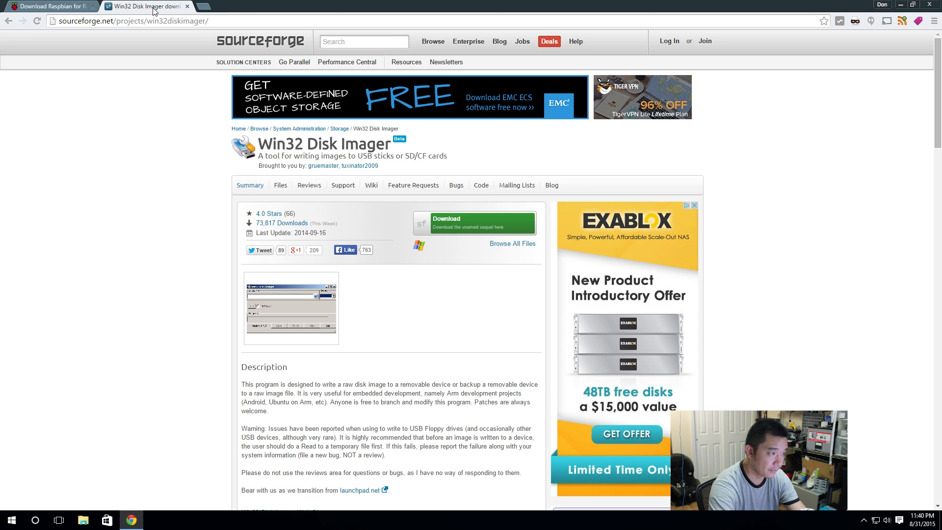
{"action": "left_click", "coordinate": [51, 6]}
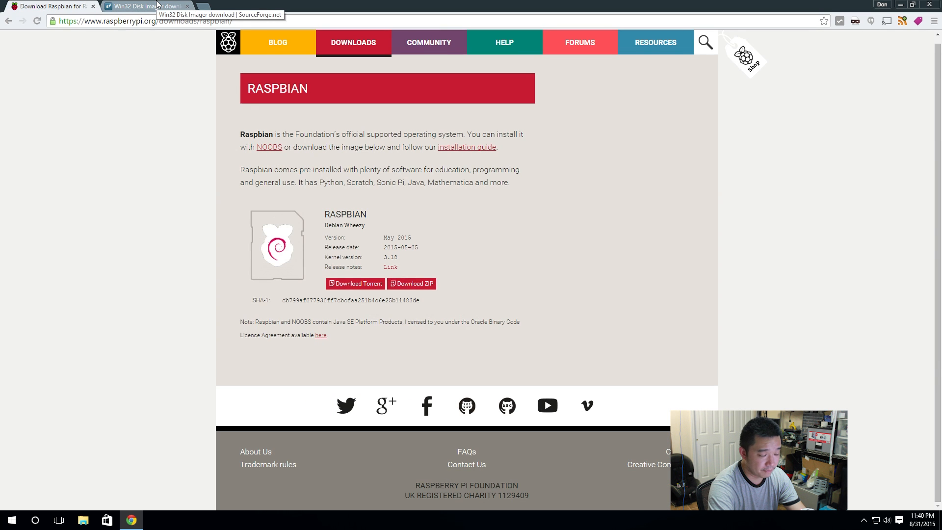
{"action": "left_click", "coordinate": [144, 6]}
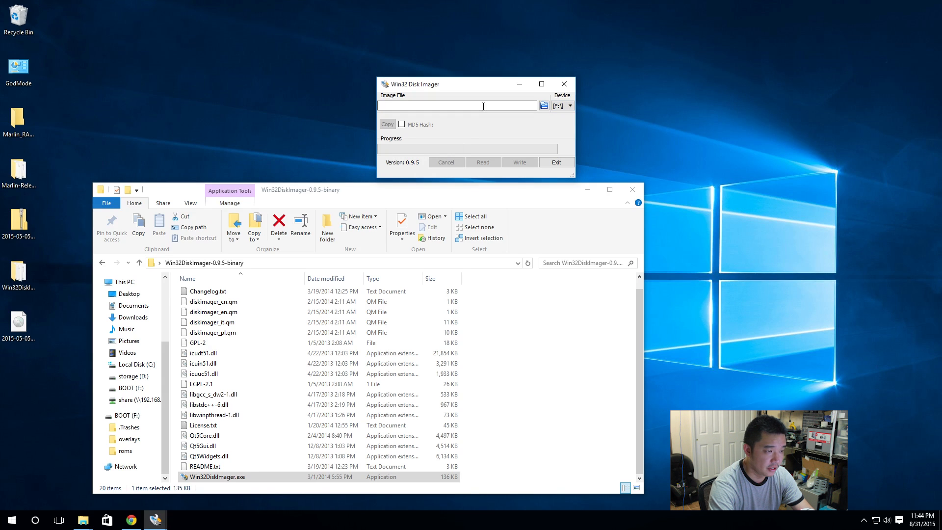
Step: Choose 2015-05-05-raspbian-wheezy.img from the Desktop as the image file
{"action": "left_click", "coordinate": [543, 105]}
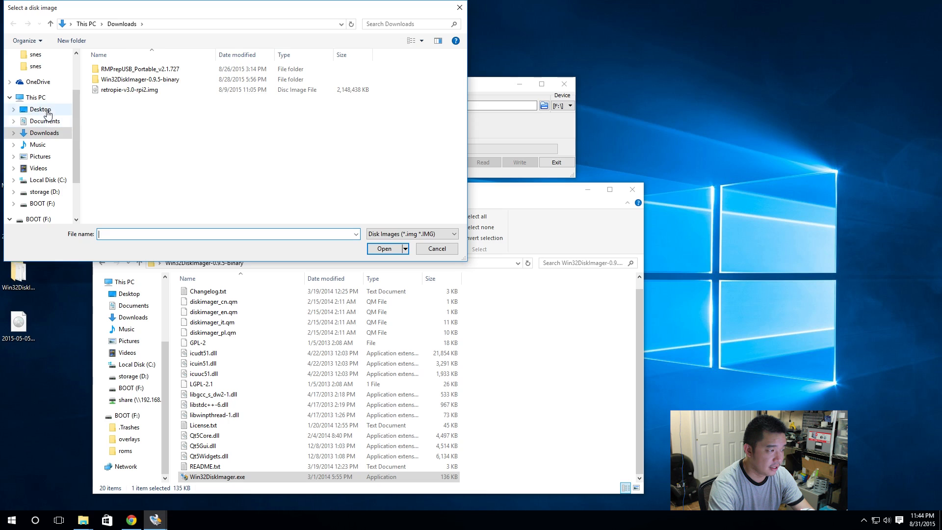
{"action": "left_click", "coordinate": [39, 109]}
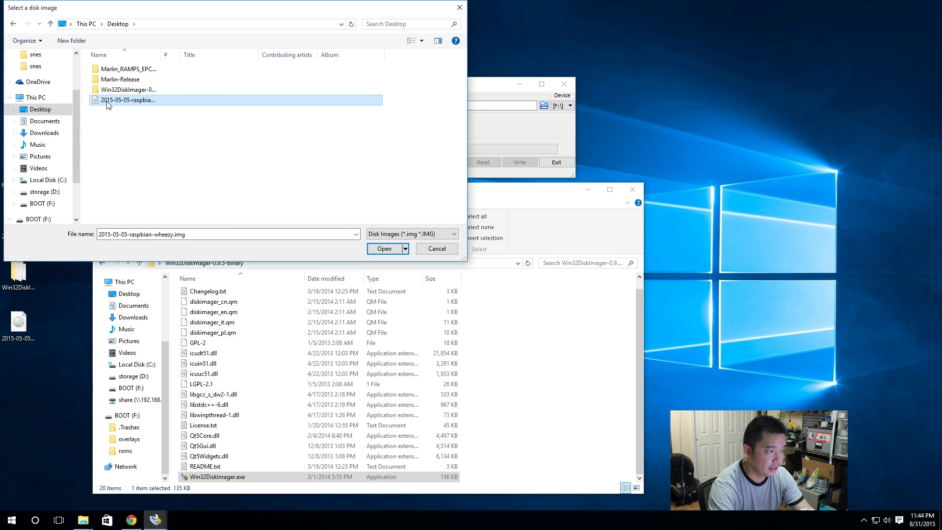
{"action": "left_click", "coordinate": [383, 248]}
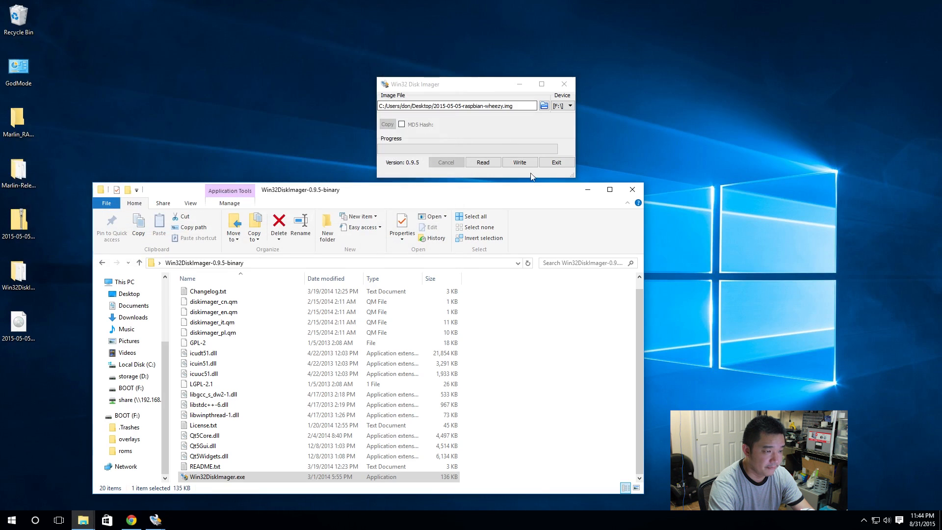
Step: Write the image to the BOOT card, confirming the overwrite and the successful-write message
{"action": "left_click", "coordinate": [519, 162]}
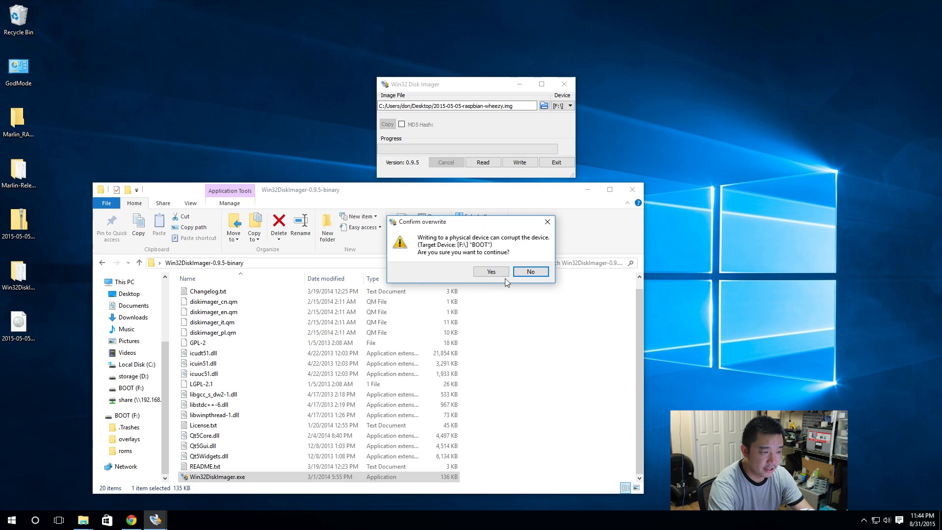
{"action": "mouse_move", "coordinate": [491, 272]}
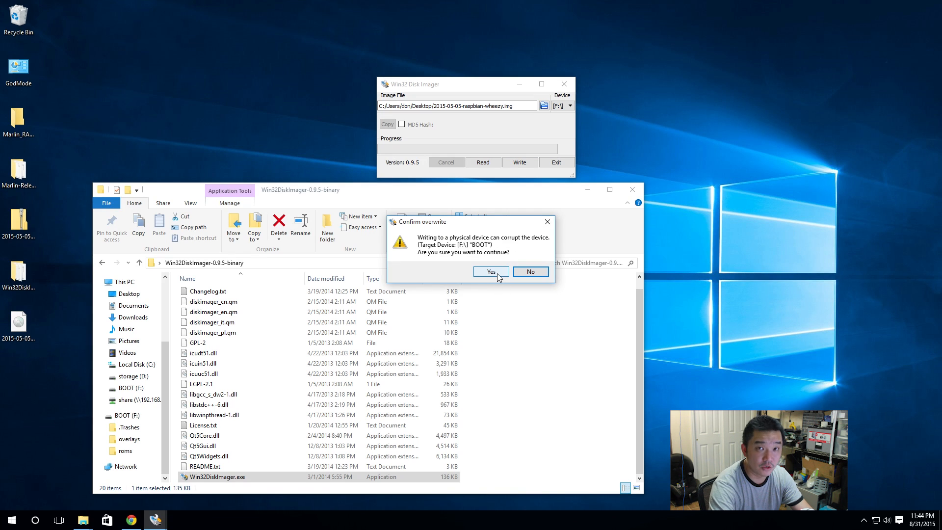
{"action": "left_click", "coordinate": [491, 272]}
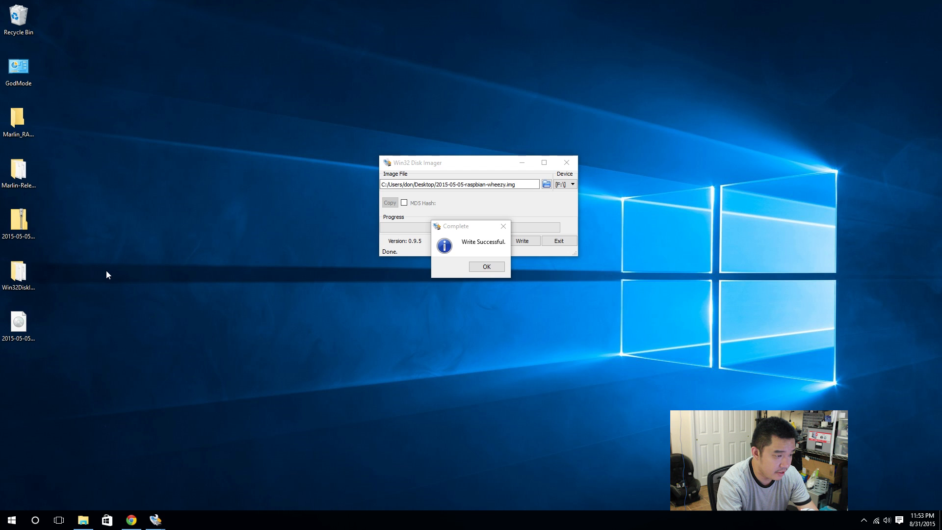
{"action": "left_click", "coordinate": [485, 266]}
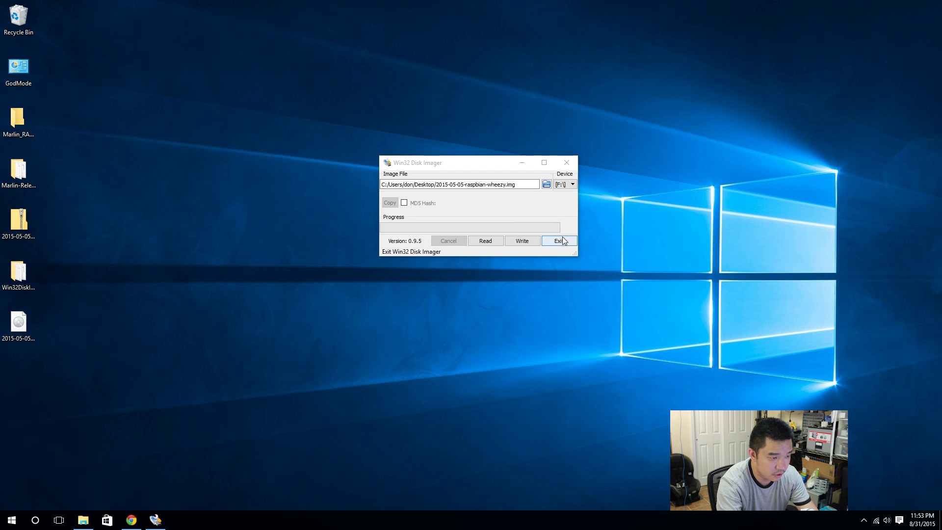
Step: Exit Win32 Disk Imager, then visit the router at 192.168.1.1 in a new Chrome tab
{"action": "left_click", "coordinate": [557, 240]}
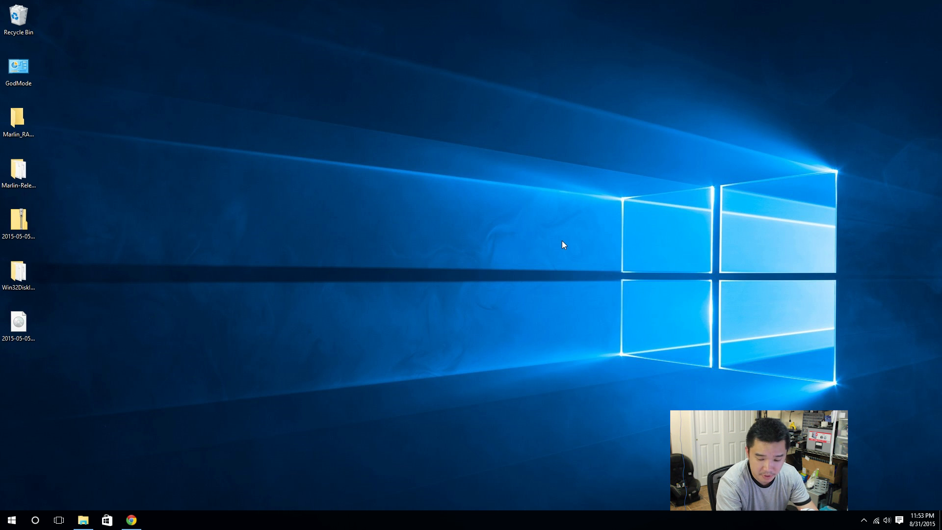
{"action": "mouse_move", "coordinate": [560, 244]}
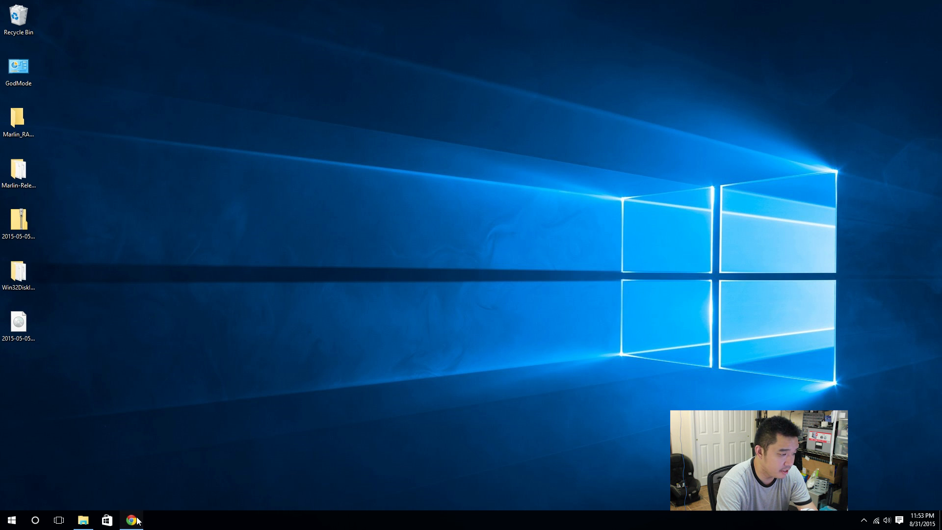
{"action": "left_click", "coordinate": [130, 519]}
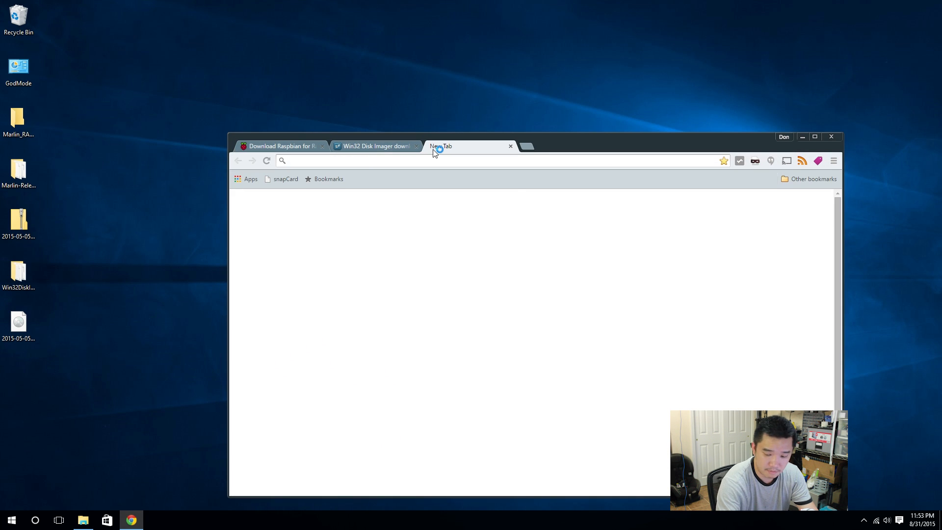
{"action": "left_click", "coordinate": [442, 146]}
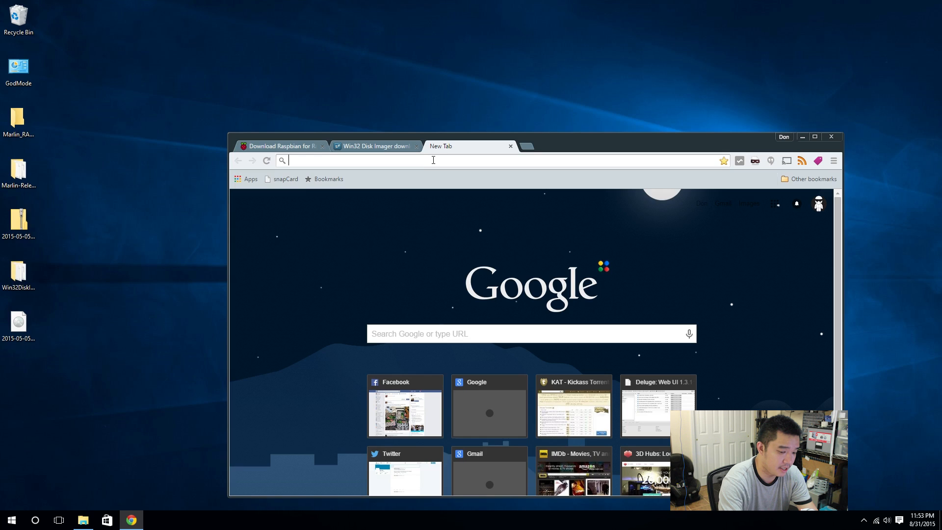
{"action": "type", "text": "192.168.1.1"}
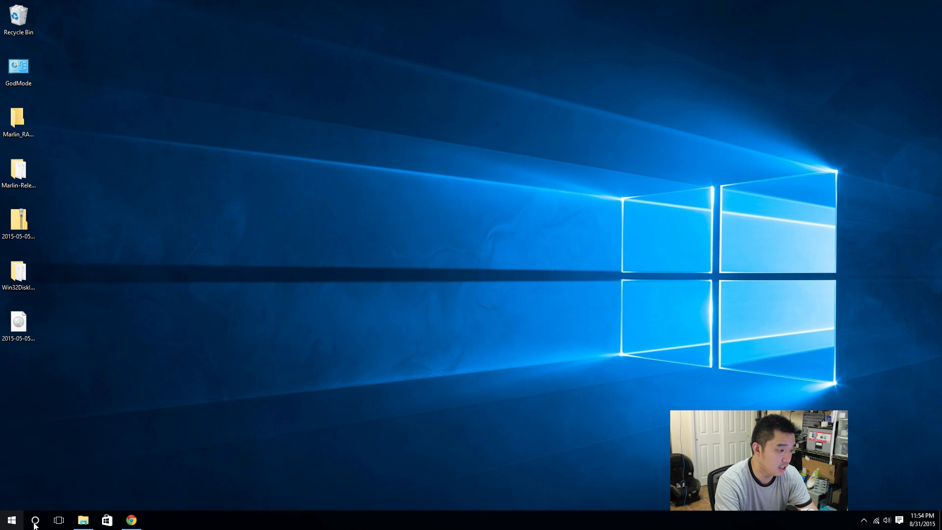
Step: Launch PuTTY from Start, connect to 192.168.1.118, accept the host key and log in as pi
{"action": "left_click", "coordinate": [12, 521]}
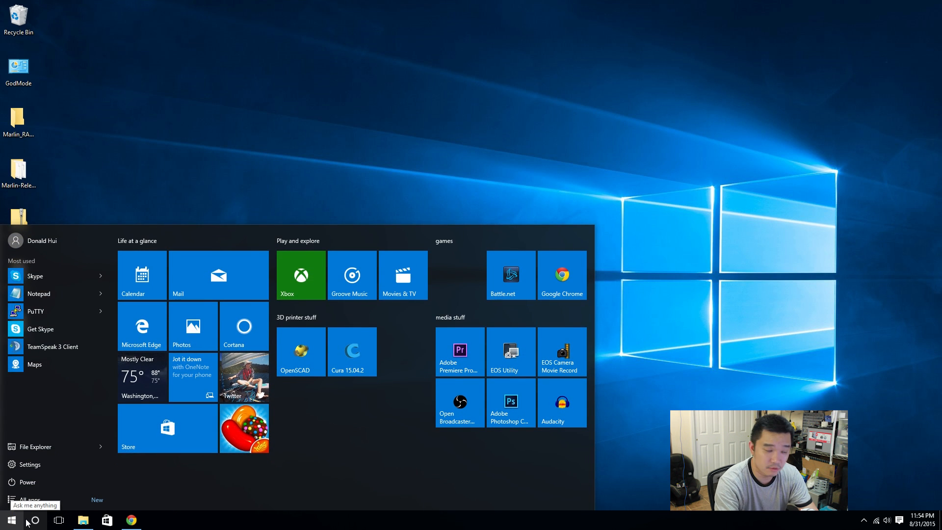
{"action": "left_click", "coordinate": [11, 520]}
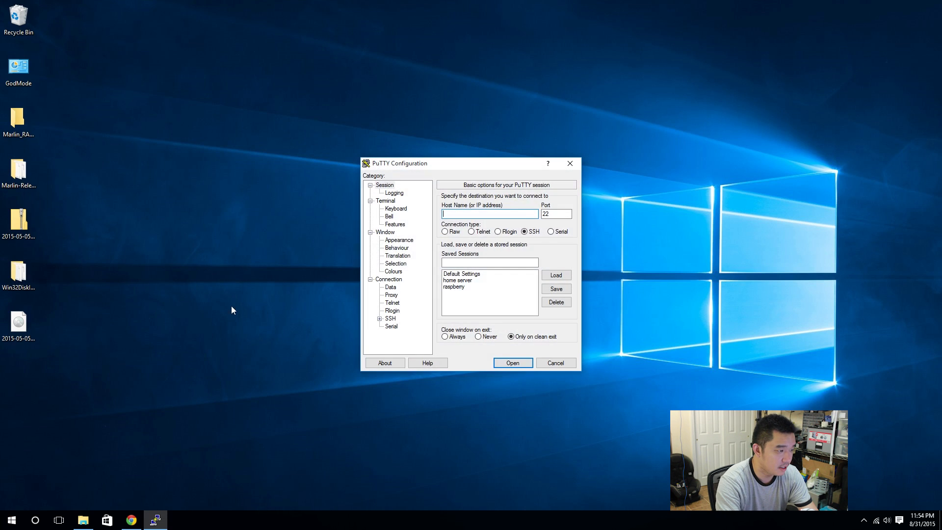
{"action": "left_click", "coordinate": [512, 362]}
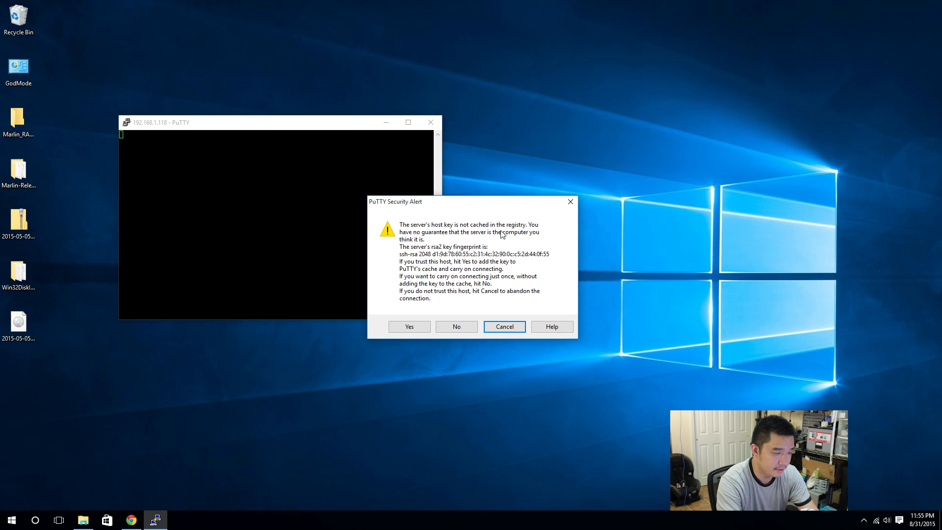
{"action": "mouse_move", "coordinate": [424, 248]}
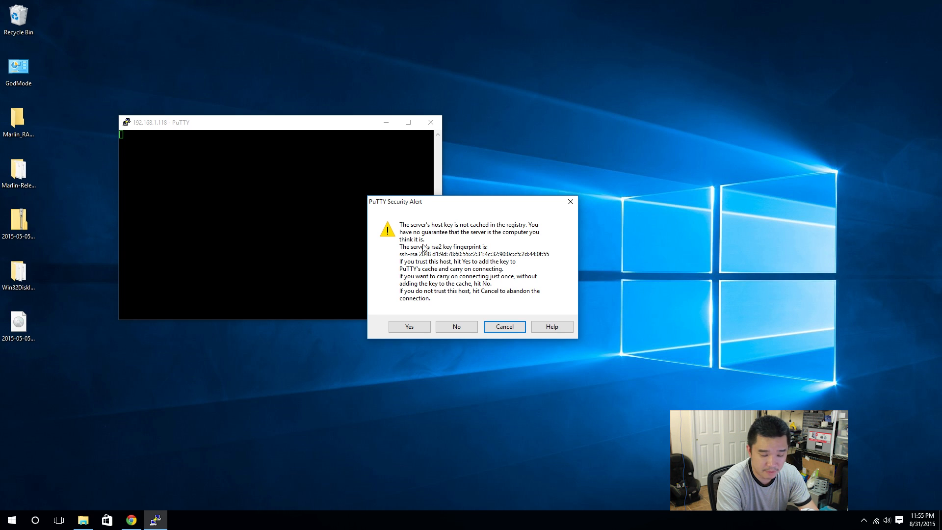
{"action": "left_click", "coordinate": [409, 326]}
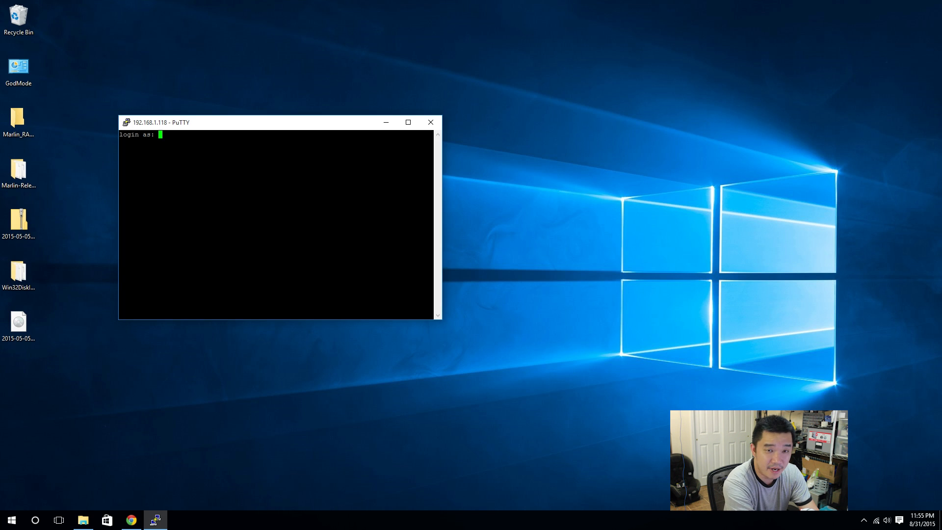
{"action": "type", "text": "pi"}
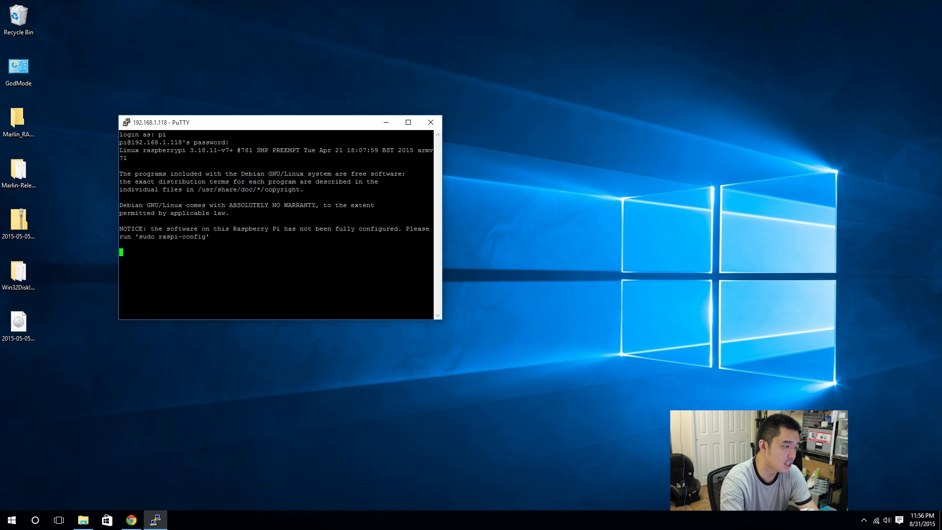
Step: Run ifconfig to check the Pi's address, then sudo apt-get update to refresh package lists
{"action": "type", "text": "ifconfig"}
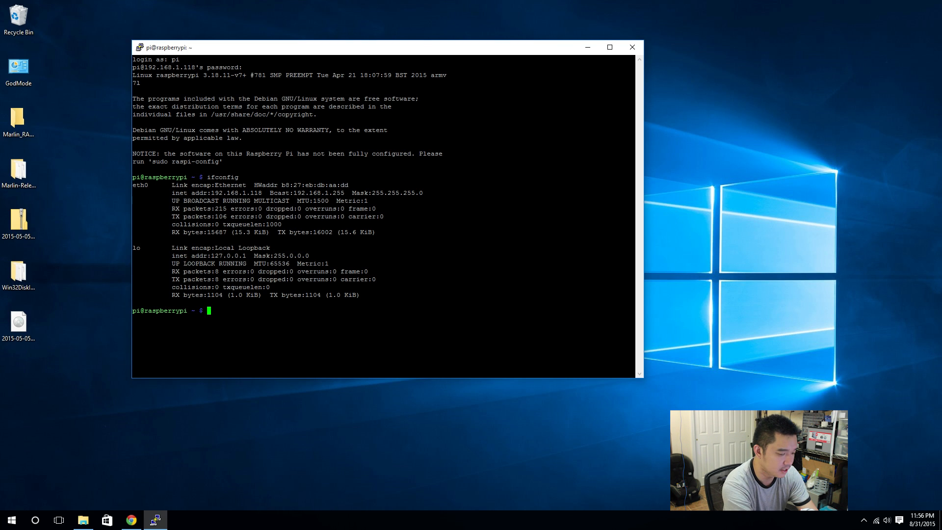
{"action": "type", "text": "sudo apt-get update"}
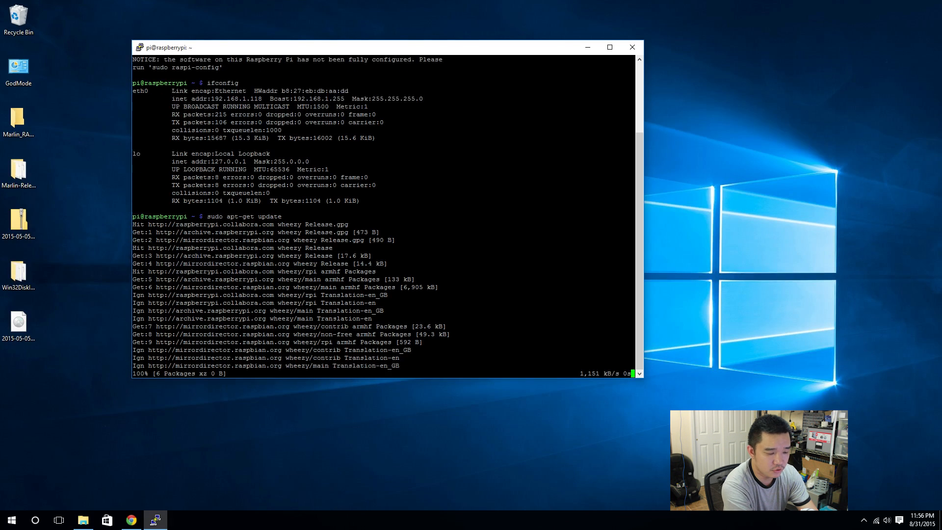
{"action": "scroll", "scroll_direction": "down", "scroll_amount": 3}
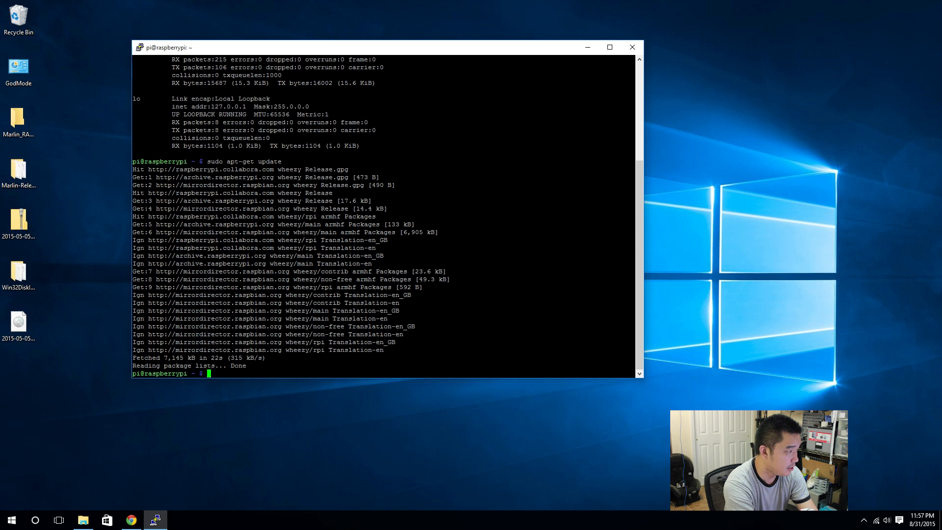
Step: Run sudo apt-get install pptpd and answer y to install the PPTP daemon
{"action": "type", "text": "sudo"}
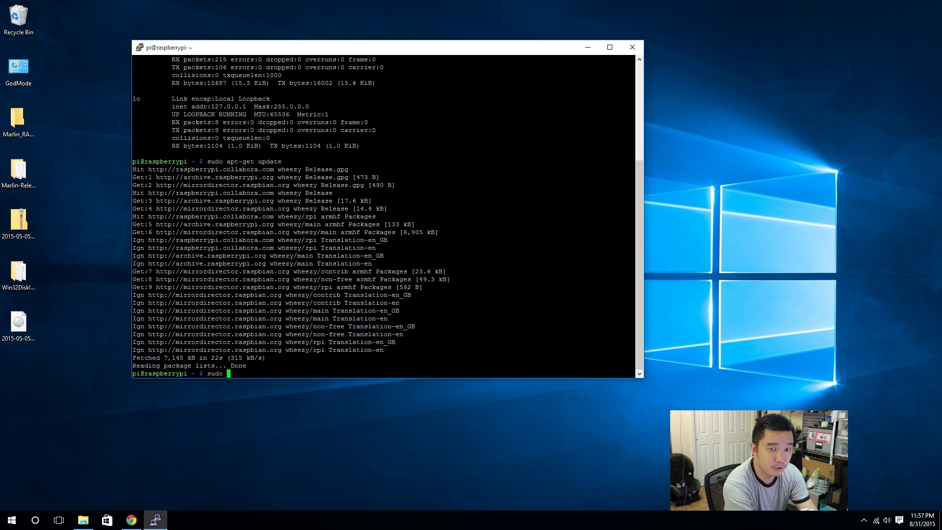
{"action": "type", "text": "apt-get"}
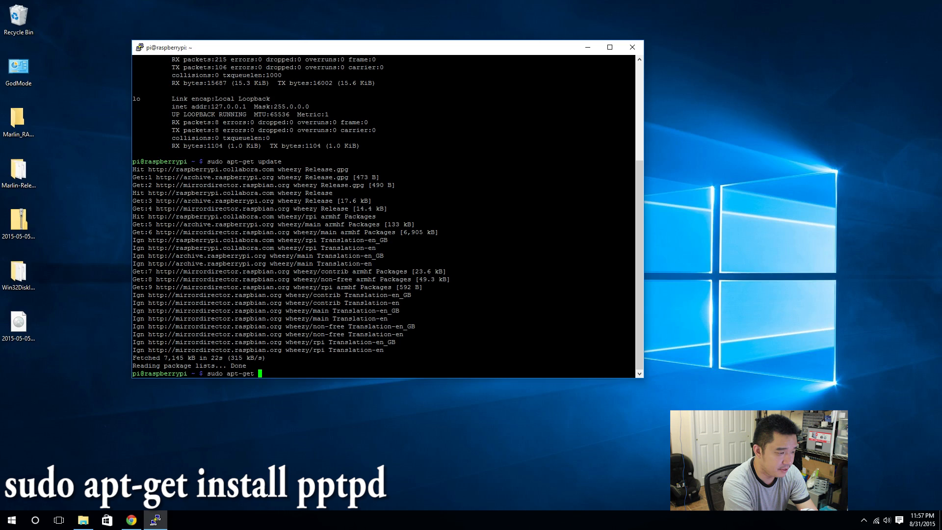
{"action": "type", "text": "install pptpd"}
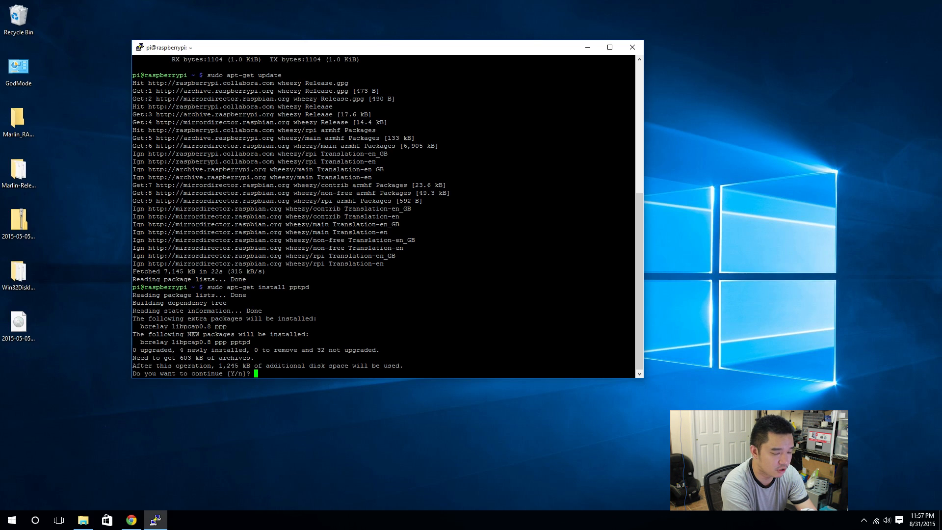
{"action": "type", "text": "y"}
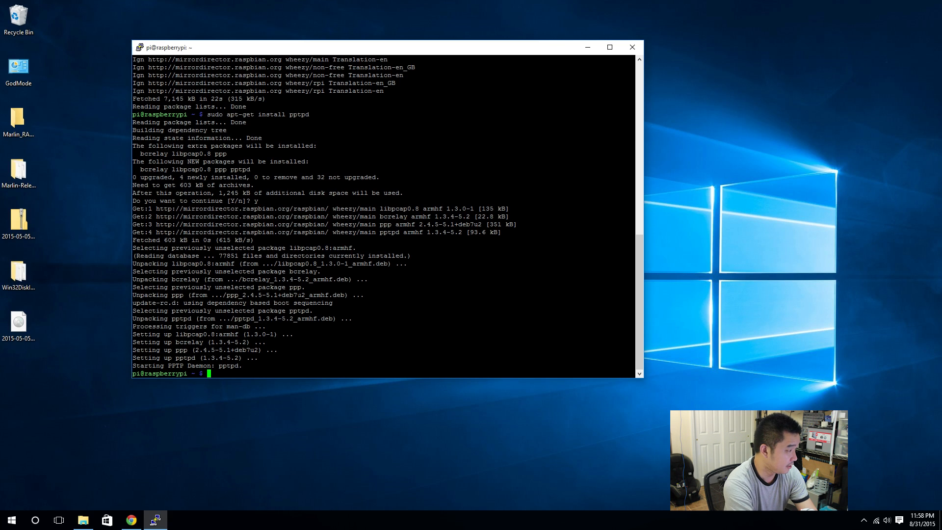
Step: Edit /etc/pptpd.conf with sudo nano and move to the end of the file
{"action": "type", "text": "sudo"}
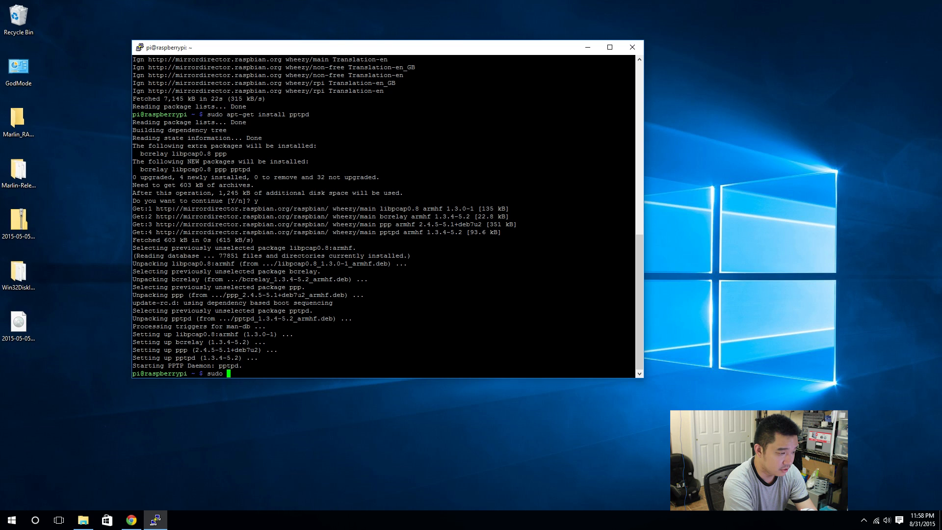
{"action": "type", "text": "nano"}
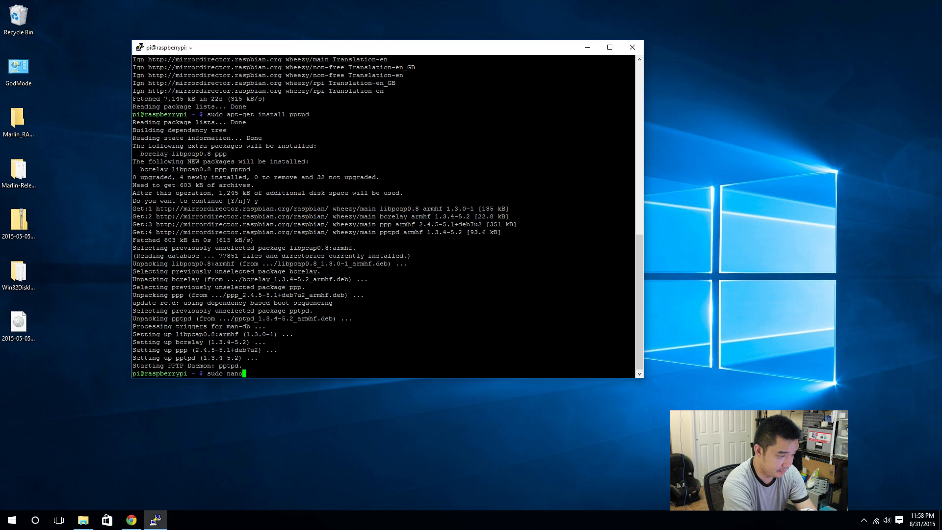
{"action": "type", "text": "/et"}
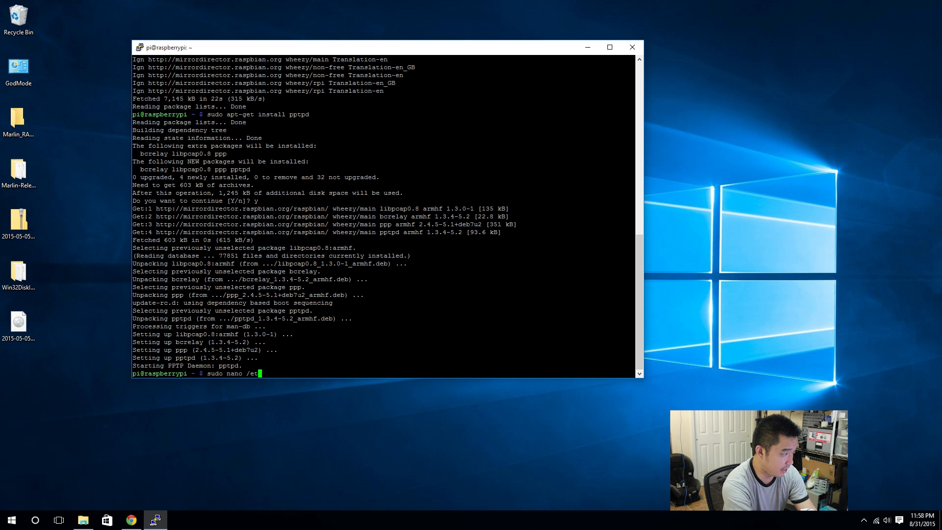
{"action": "type", "text": "c/pptpd"}
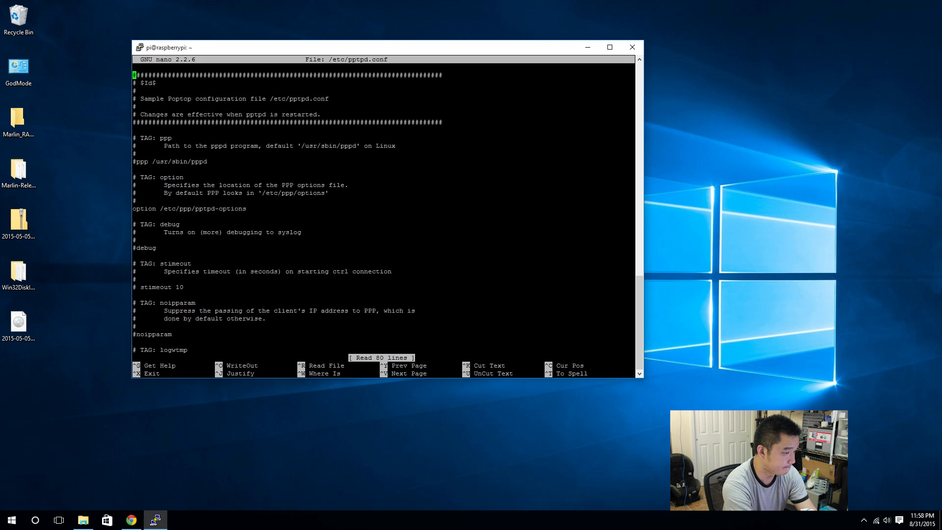
{"action": "key", "text": "Down"}
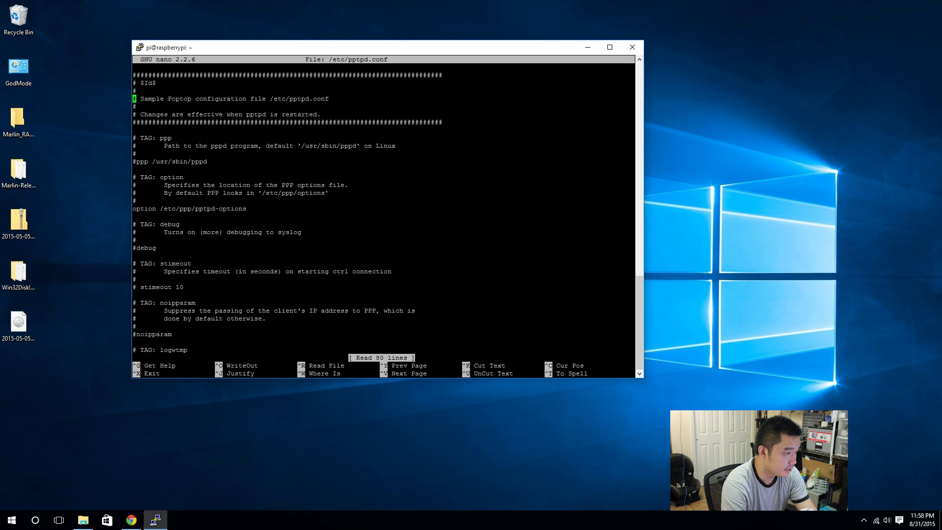
{"action": "scroll", "scroll_direction": "down", "scroll_amount": 3}
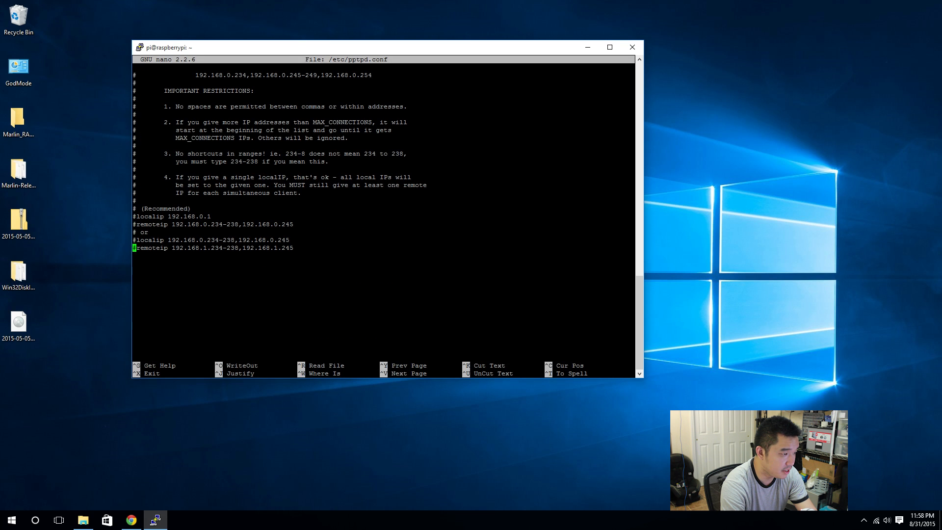
Step: Add the line 'localip 192.168.1.118' and save the config with Ctrl+O
{"action": "type", "text": "local"}
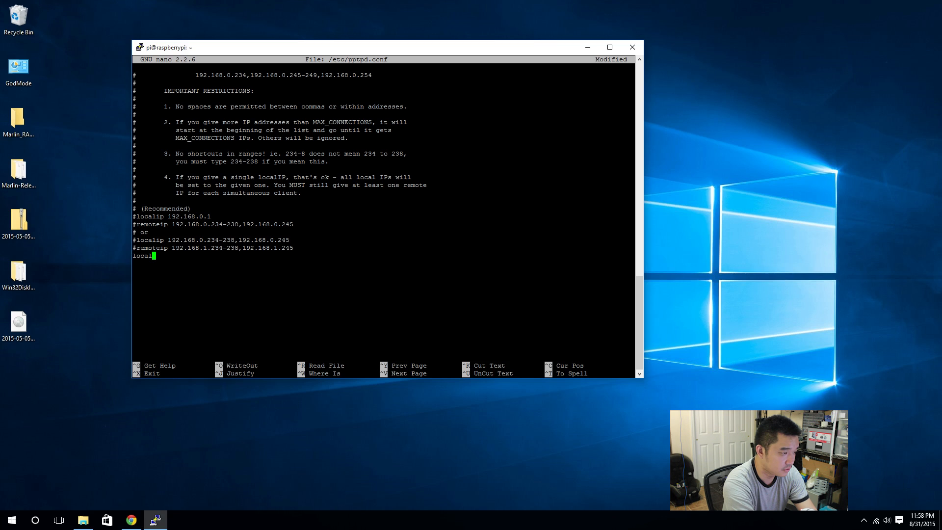
{"action": "type", "text": "ip"}
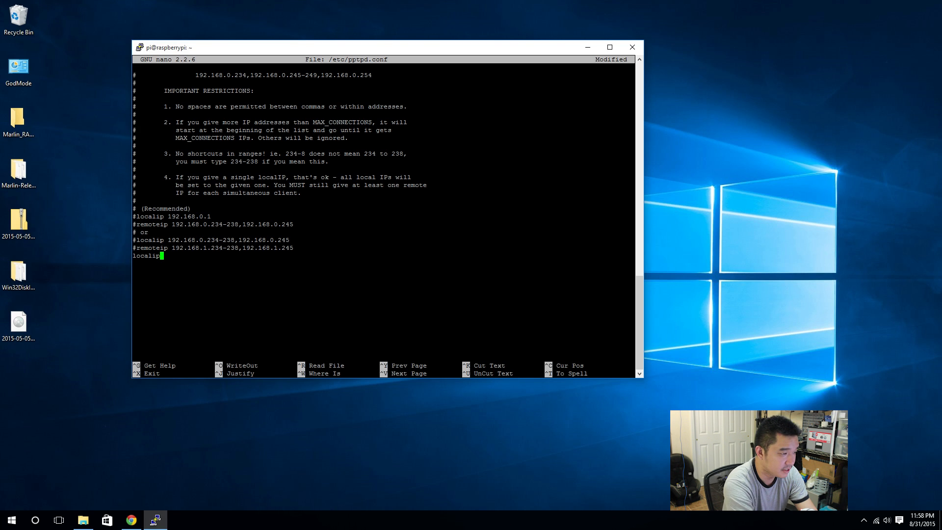
{"action": "type", "text": "192"}
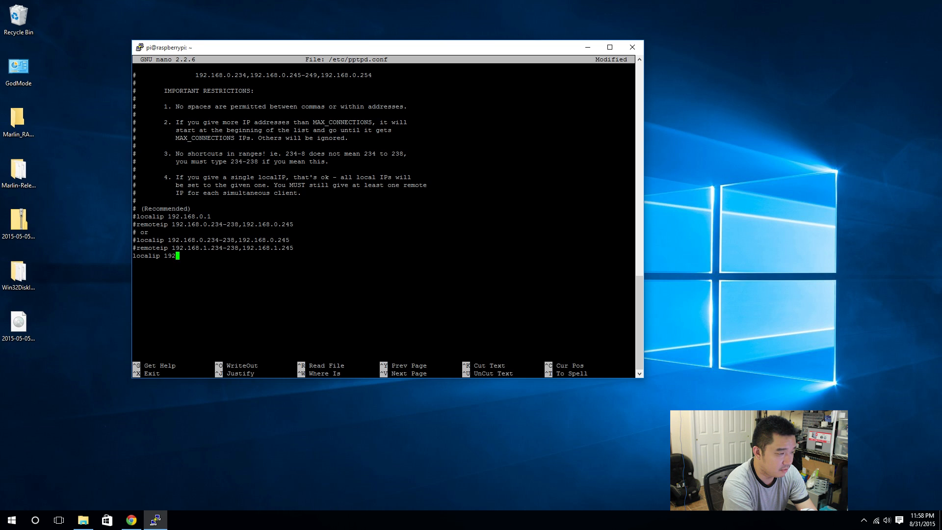
{"action": "type", "text": ".168.1.11"}
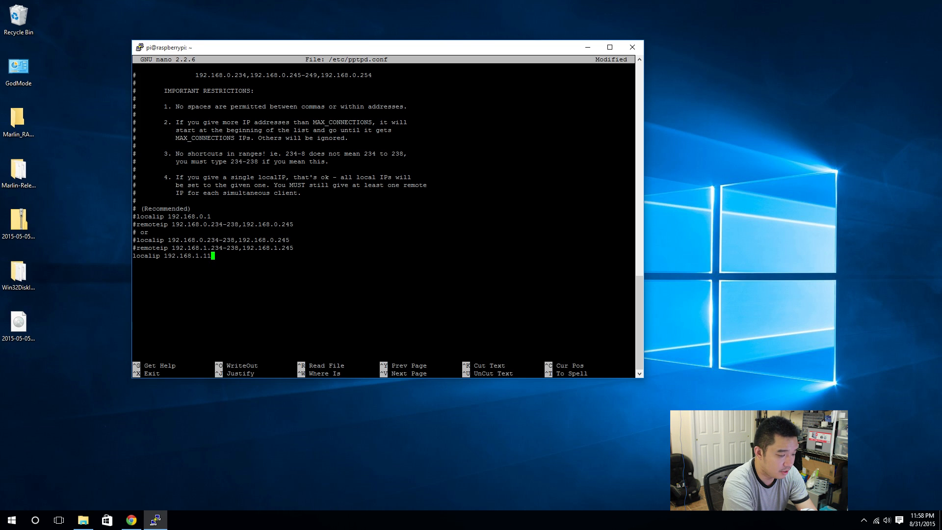
{"action": "type", "text": "8"}
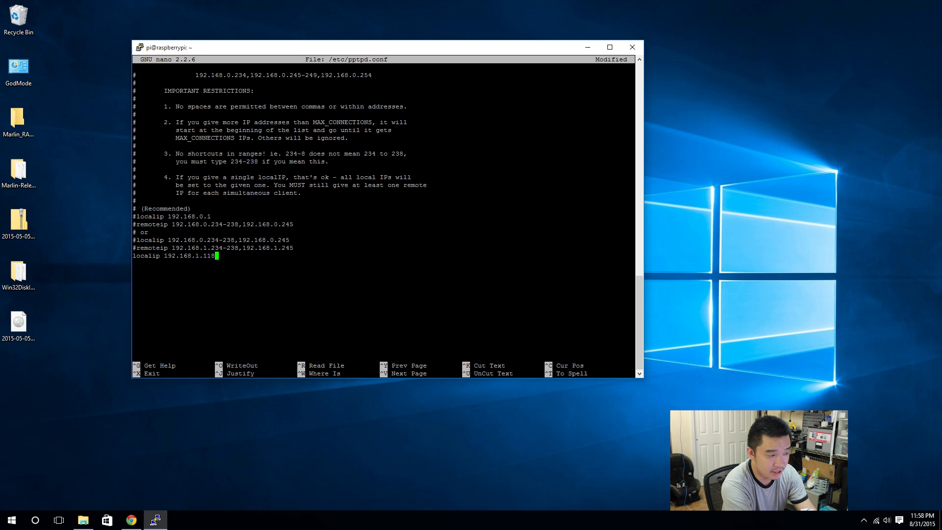
{"action": "key", "text": "ctrl+o"}
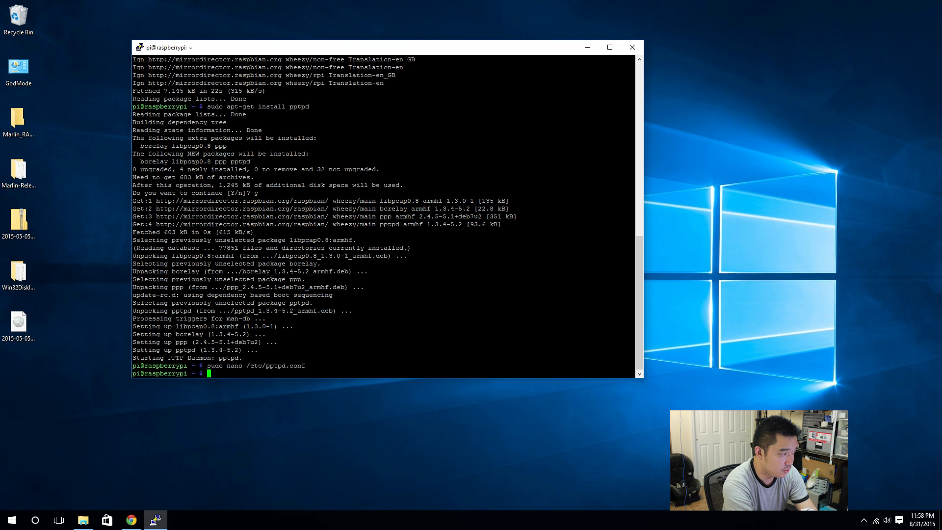
Step: Run sudo nano /etc/ppp/pptpd-options to edit the PPTP options file
{"action": "type", "text": "sudo nano"}
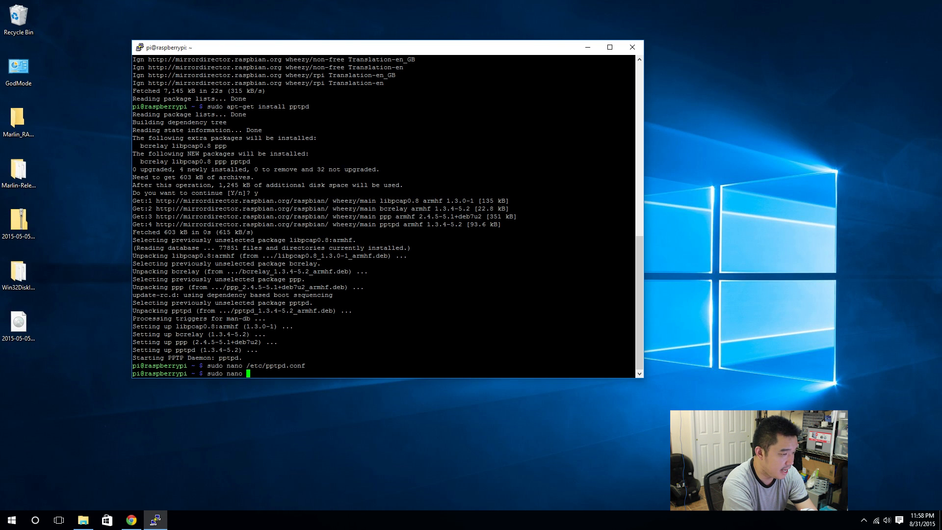
{"action": "type", "text": "/etc/ppp"}
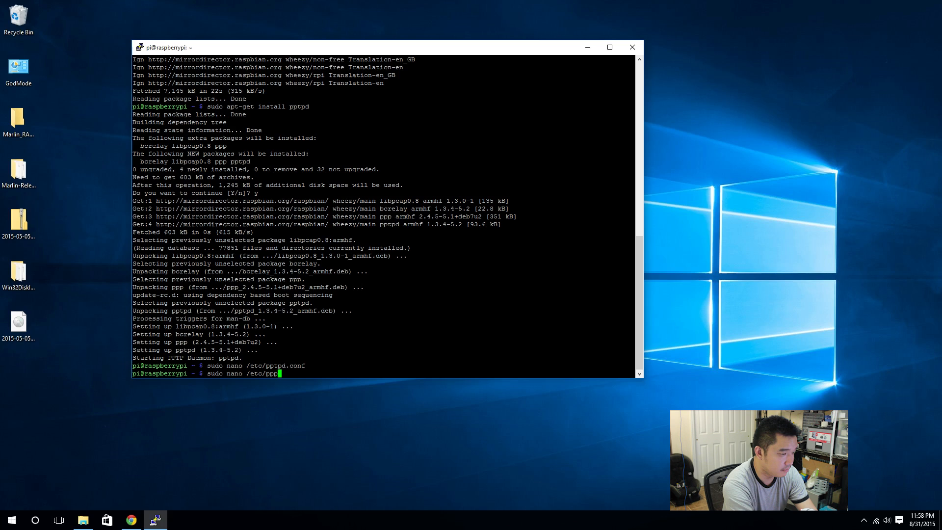
{"action": "type", "text": "-"}
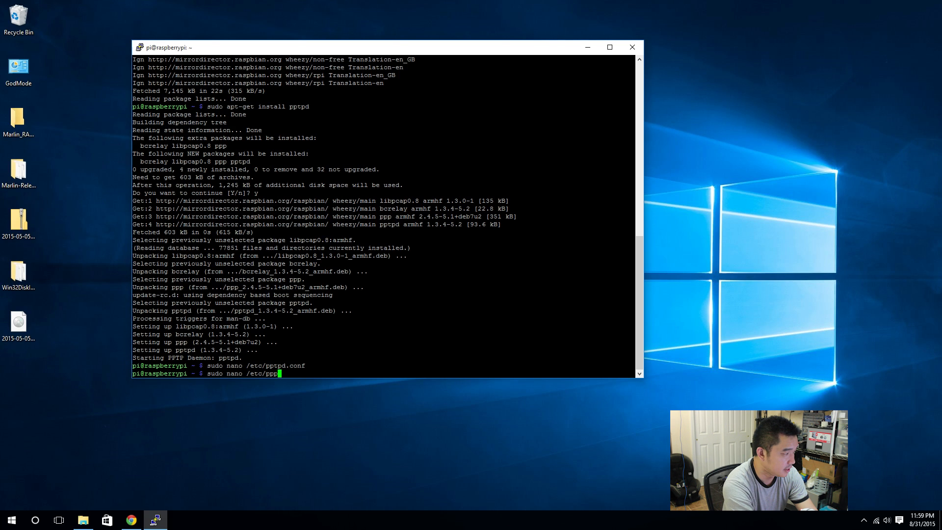
{"action": "type", "text": "pp"}
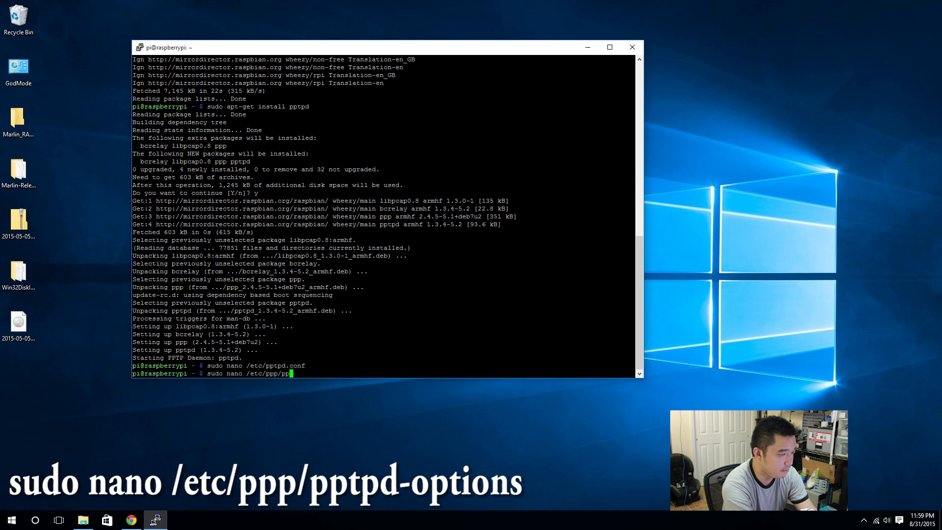
{"action": "type", "text": "tp"}
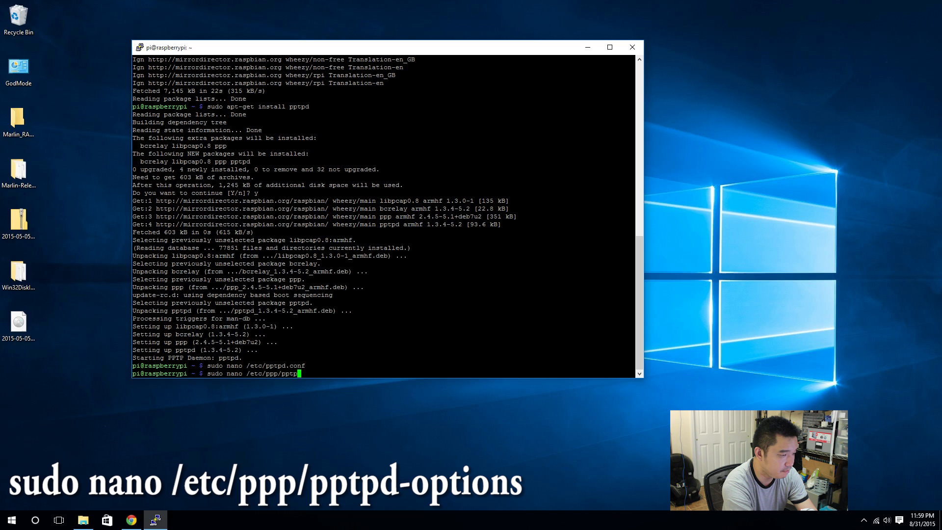
{"action": "type", "text": "-opt"}
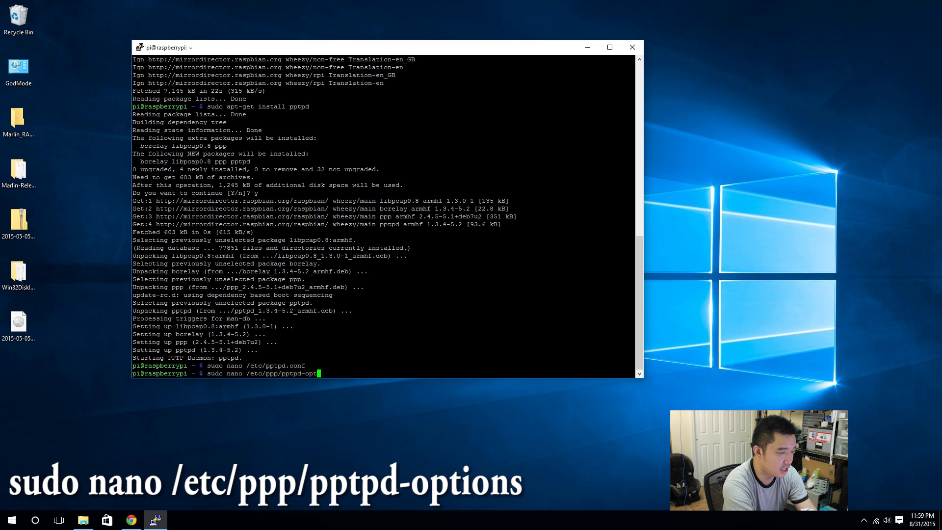
{"action": "key", "text": "Return"}
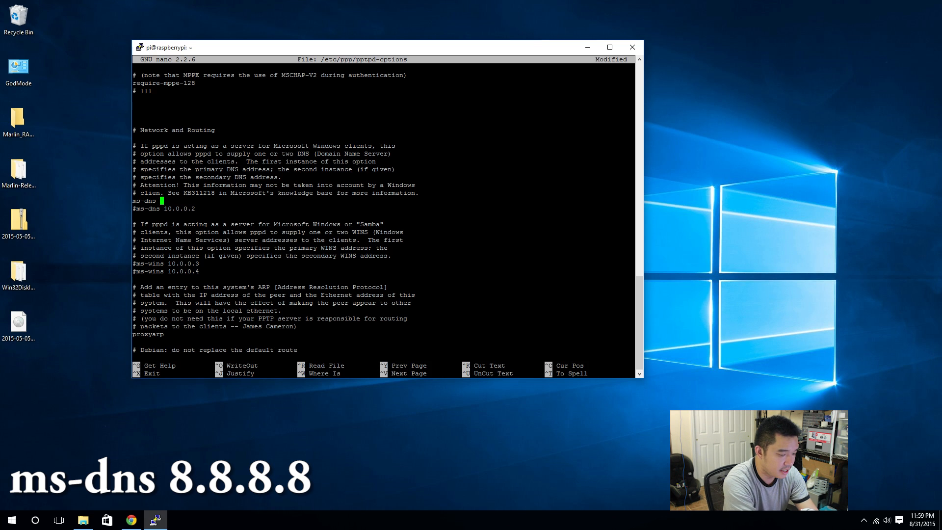
Step: Set the ms-dns line to 8.8.8.8 and scroll on to the end of the options file
{"action": "type", "text": "8.8.8.8"}
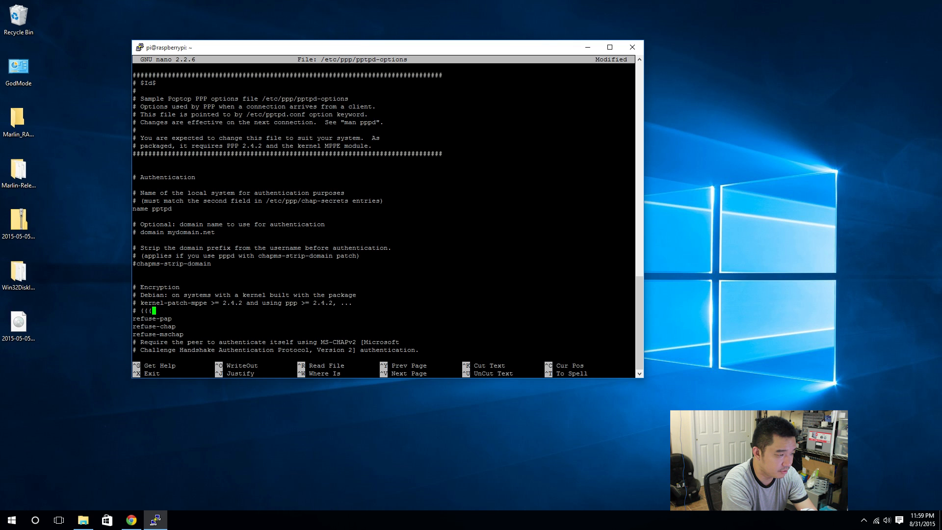
{"action": "scroll", "scroll_direction": "down", "scroll_amount": 3}
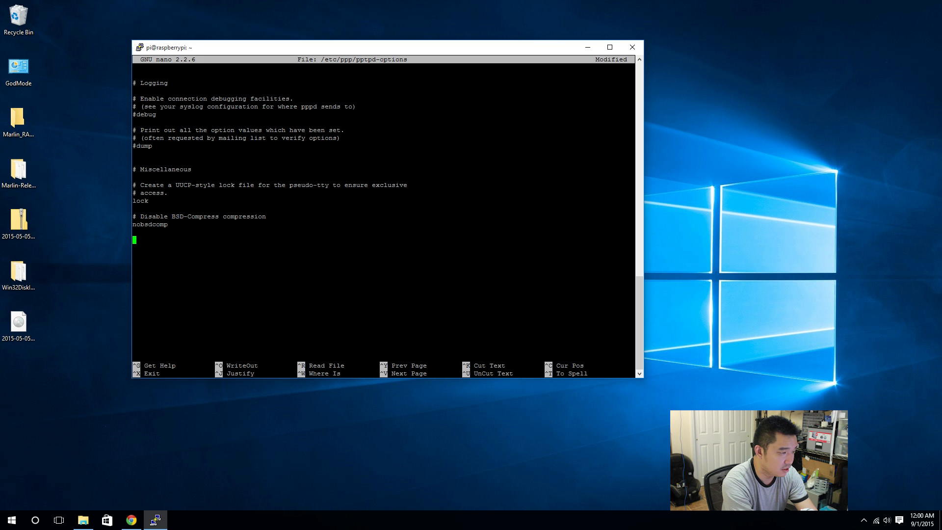
Step: Add 'mtu 1490' and 'mru 1490' on new lines at the end of pptpd-options
{"action": "type", "text": "mtu"}
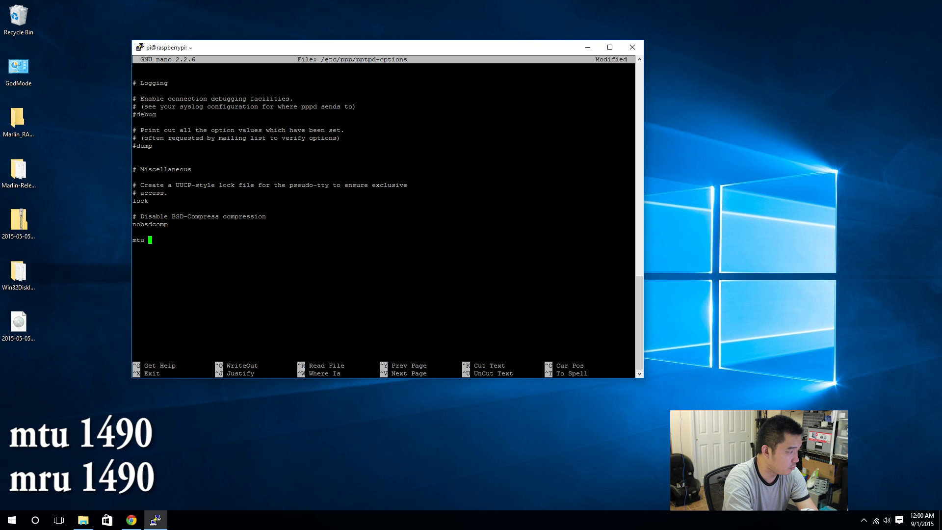
{"action": "key", "text": "ctrl+g"}
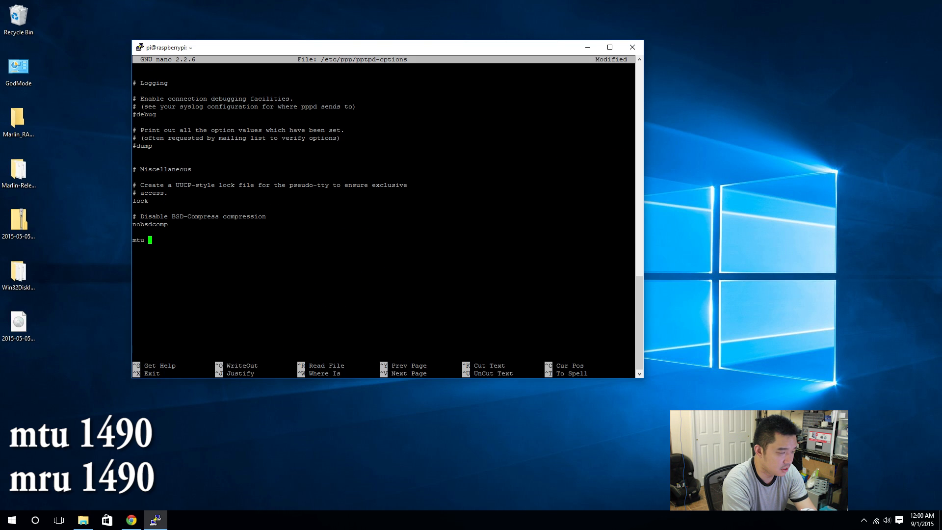
{"action": "type", "text": "1"}
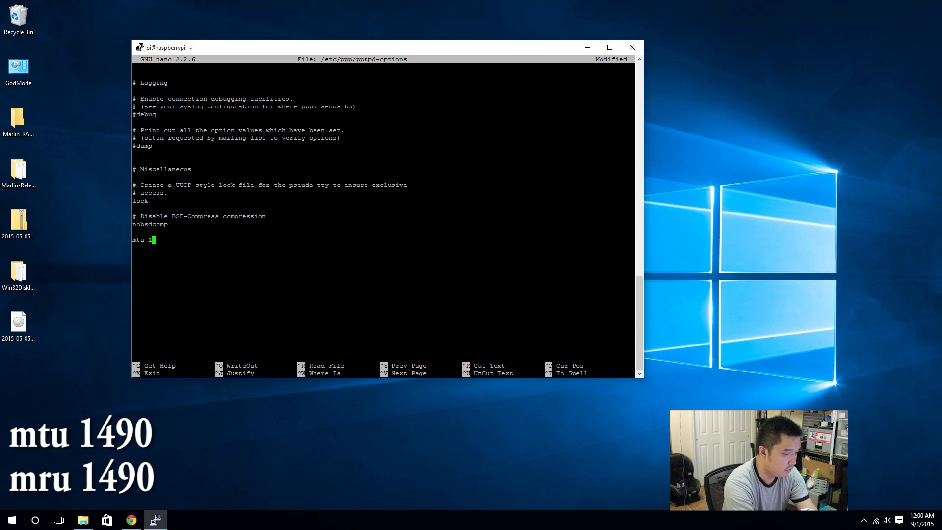
{"action": "type", "text": "4"}
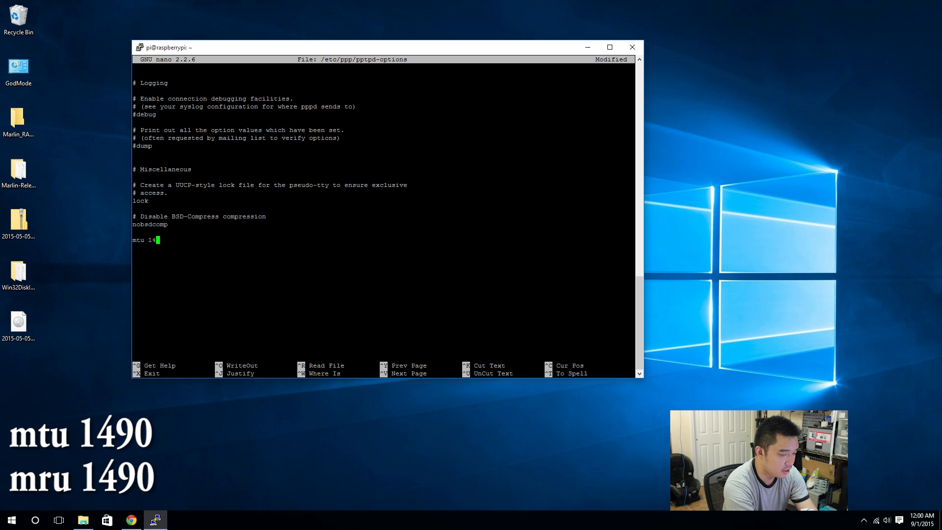
{"action": "key", "text": "enter"}
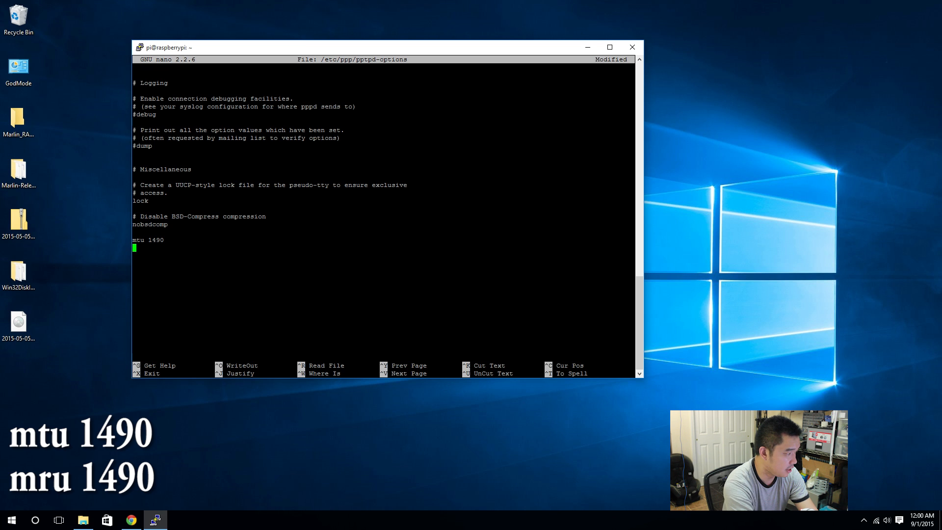
{"action": "type", "text": "mru 1"}
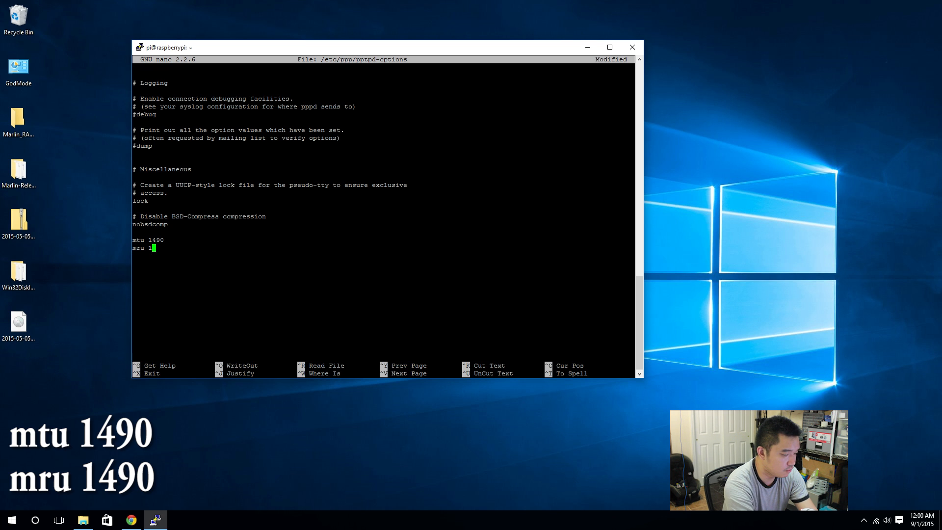
{"action": "type", "text": "490"}
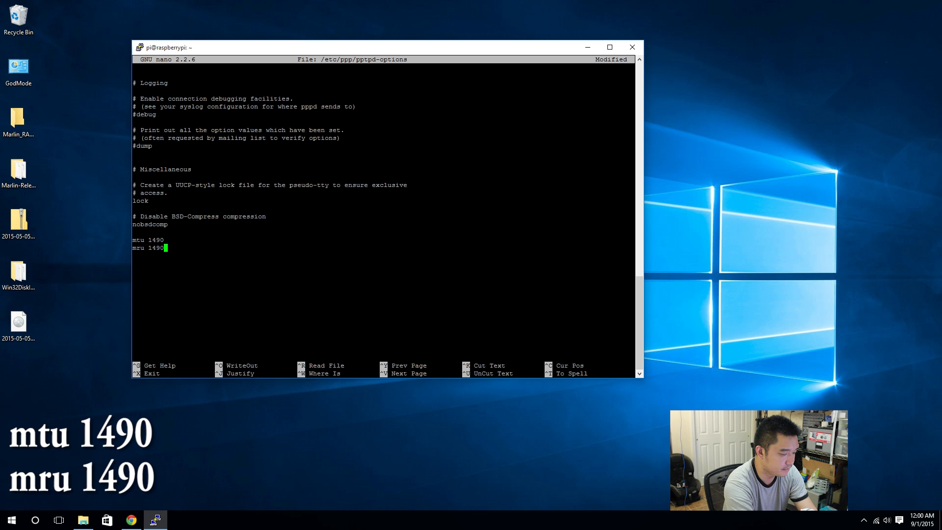
Step: Exit nano with Ctrl+X, saving the changes to /etc/ppp/pptpd-options
{"action": "key", "text": "ctrl+x"}
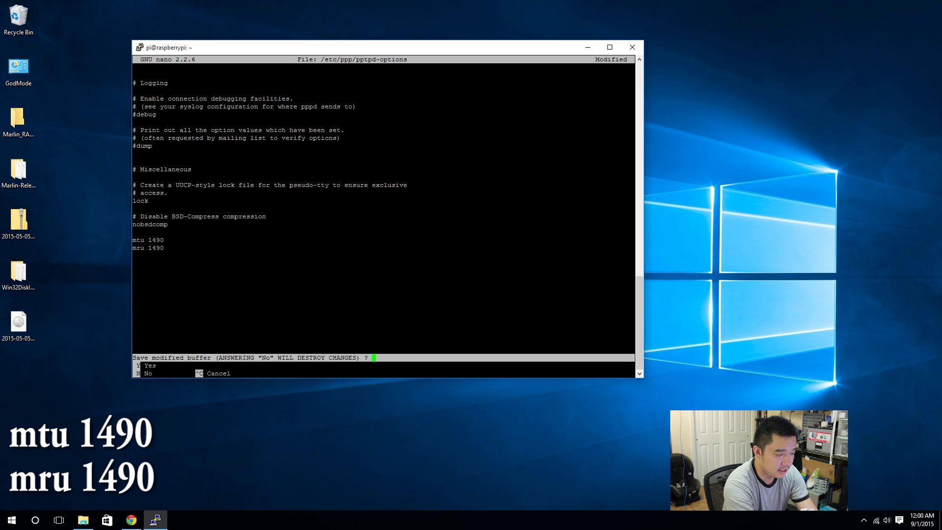
{"action": "key", "text": "y"}
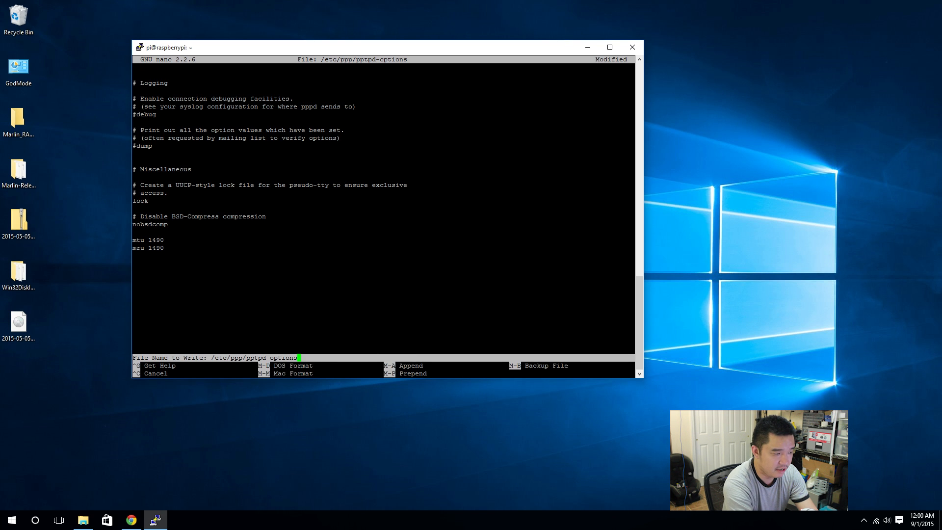
{"action": "key", "text": "Enter"}
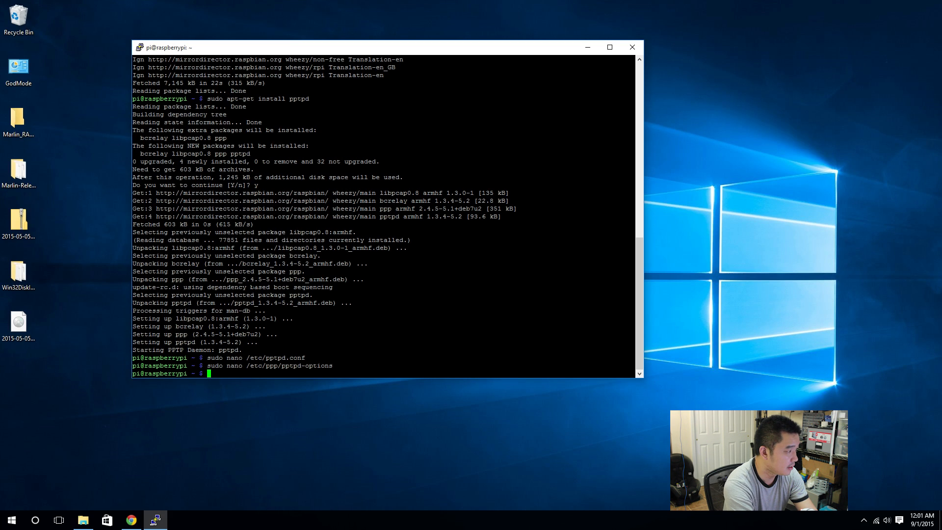
Step: Enter the command sudo nano /etc/sysctl.conf at the shell prompt
{"action": "type", "text": "sudo"}
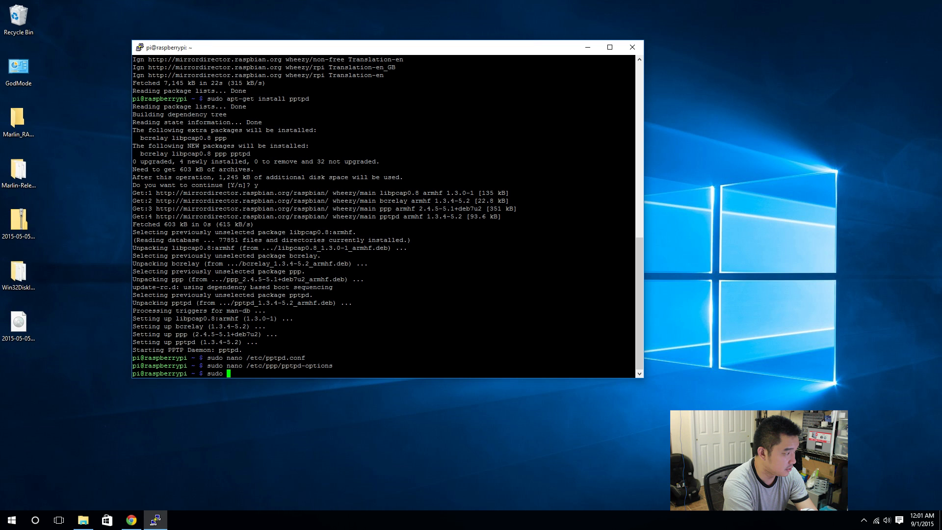
{"action": "type", "text": "nano"}
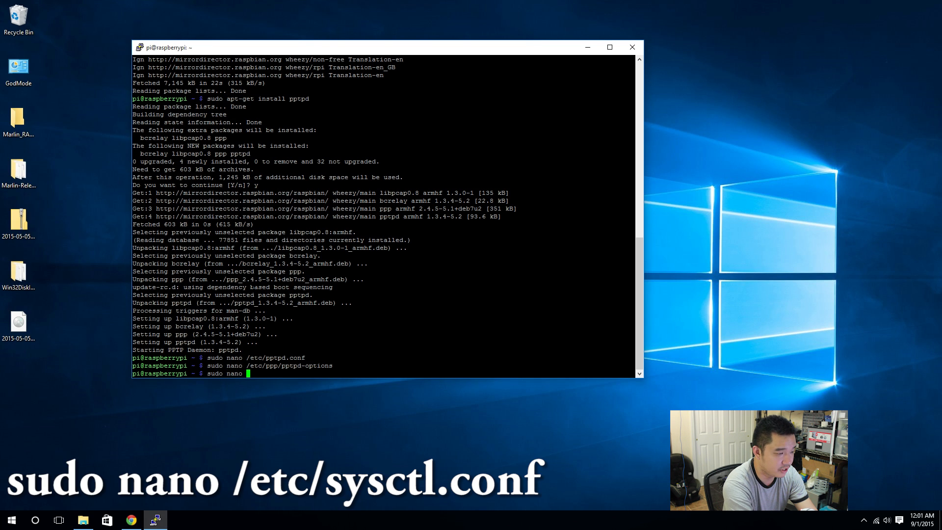
{"action": "type", "text": "/"}
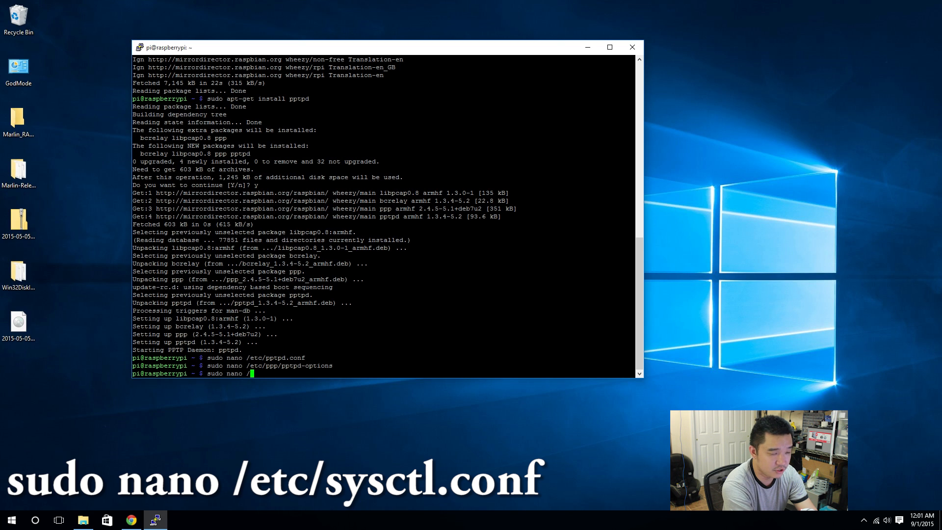
{"action": "type", "text": "etc/"}
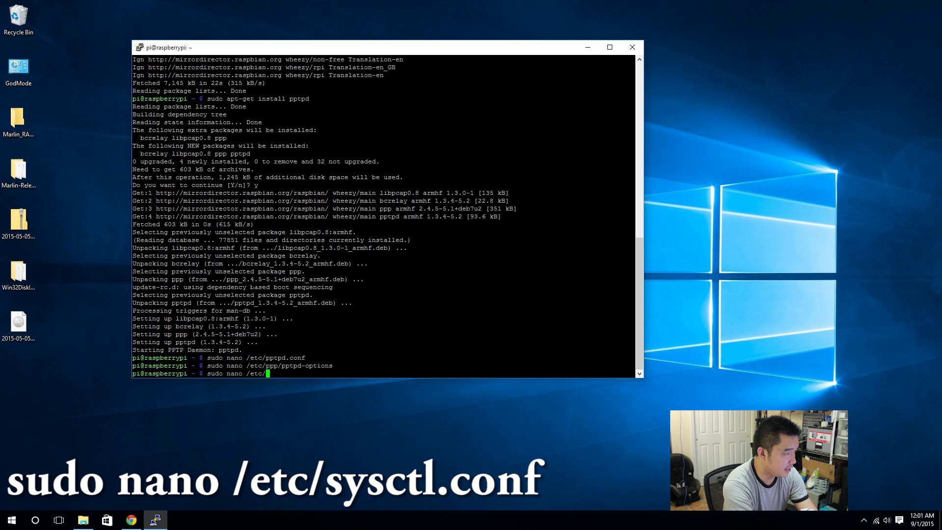
{"action": "type", "text": "sys"}
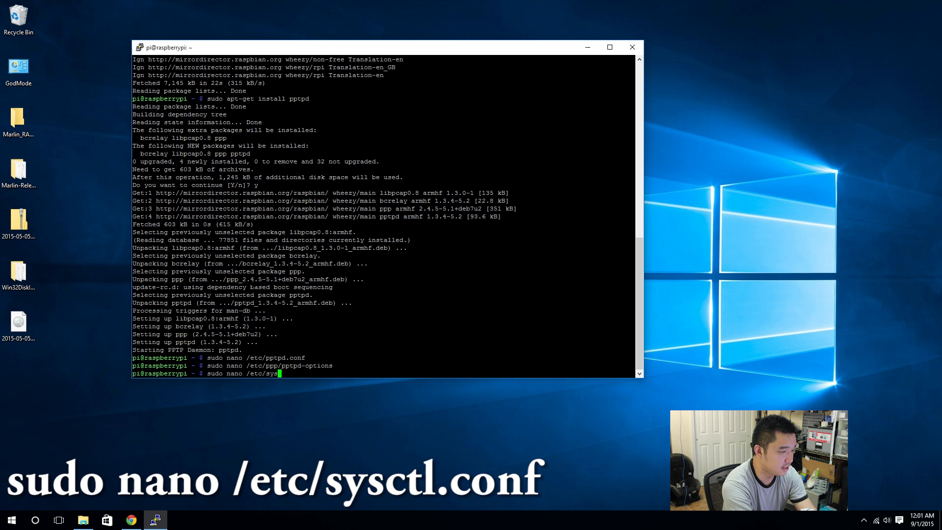
{"action": "type", "text": "tl."}
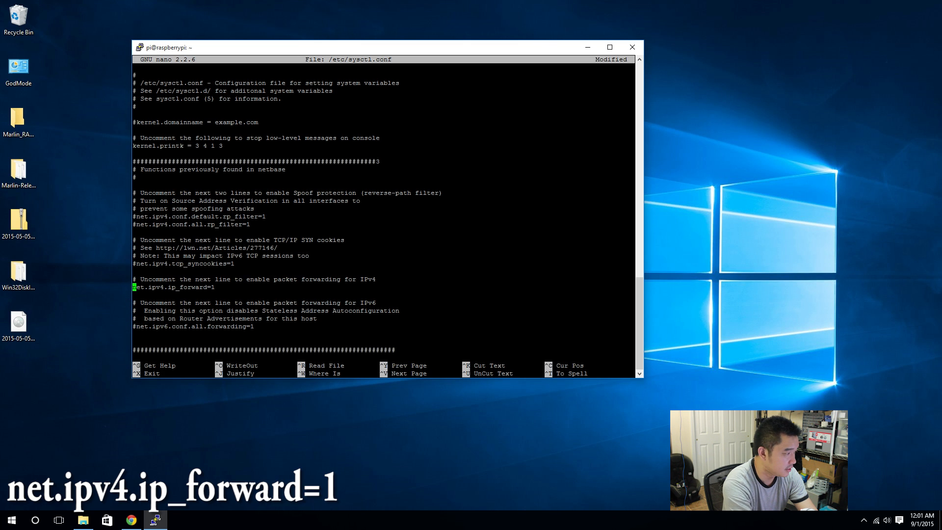
Step: Save /etc/sysctl.conf with net.ipv4.ip_forward=1 uncommented and exit nano to the shell
{"action": "key", "text": "ctrl+x"}
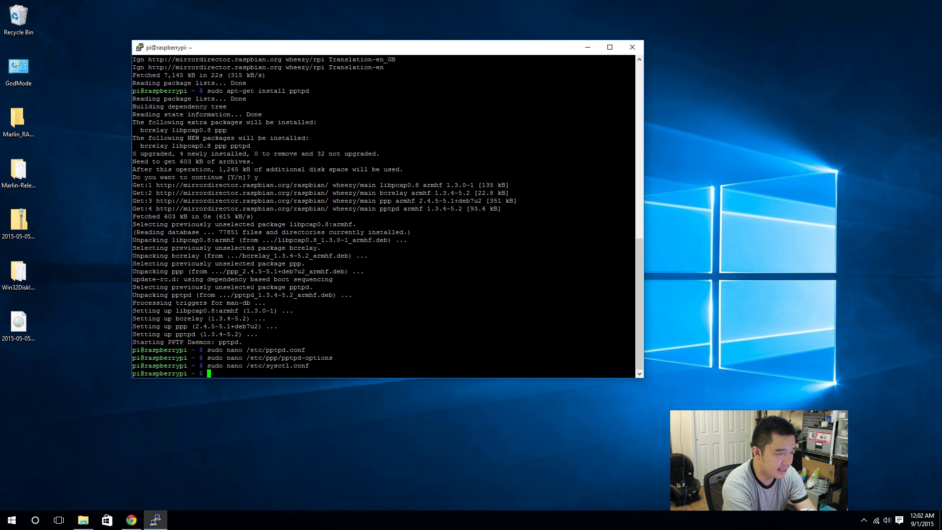
Step: Run 'sudo nano /etc/rc.local' to edit the startup script as root
{"action": "type", "text": "sudo"}
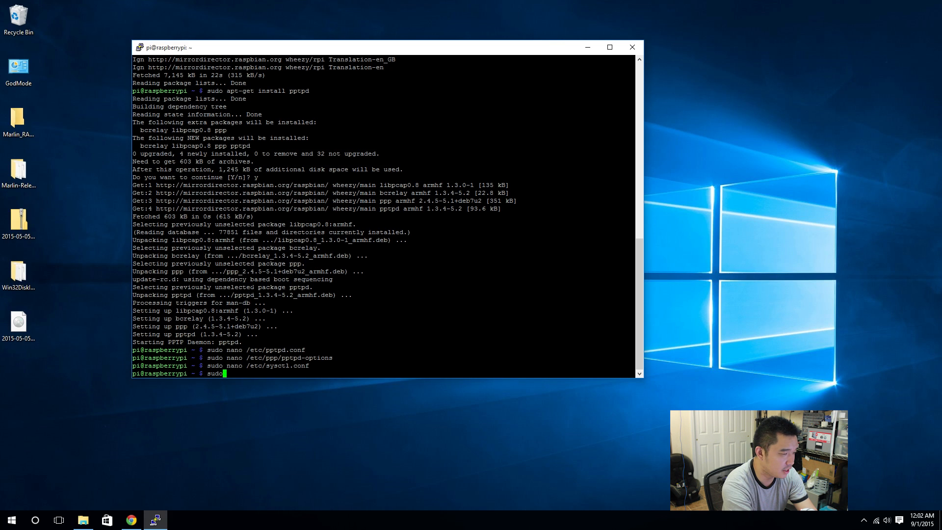
{"action": "type", "text": "/et"}
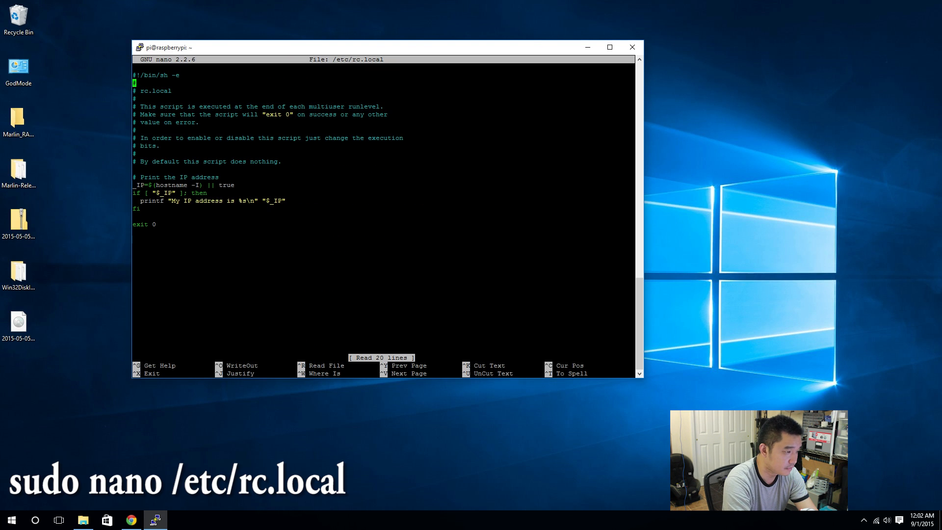
Step: Write 'iptables -t nat -A POSTROUTING -o eth0 -j MASQUERADE' on a new line above exit 0 and save rc.local
{"action": "key", "text": "enter"}
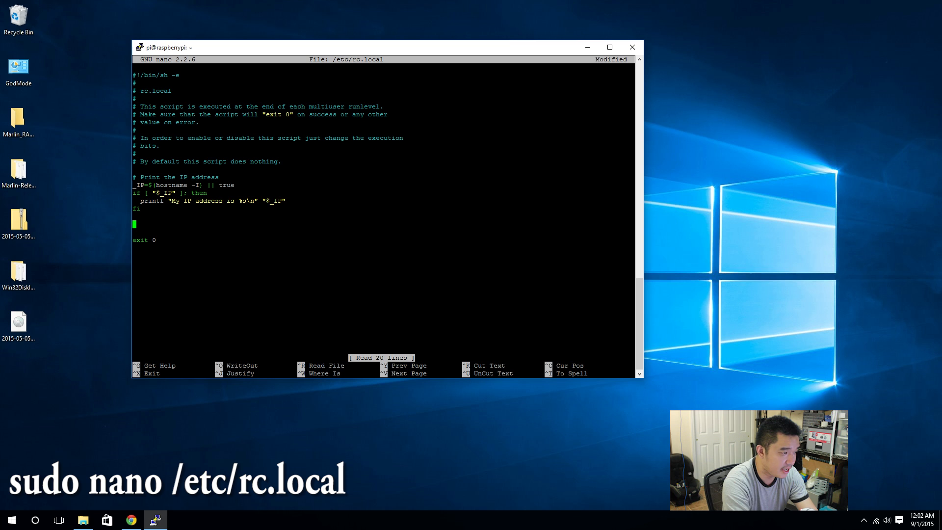
{"action": "type", "text": "1"}
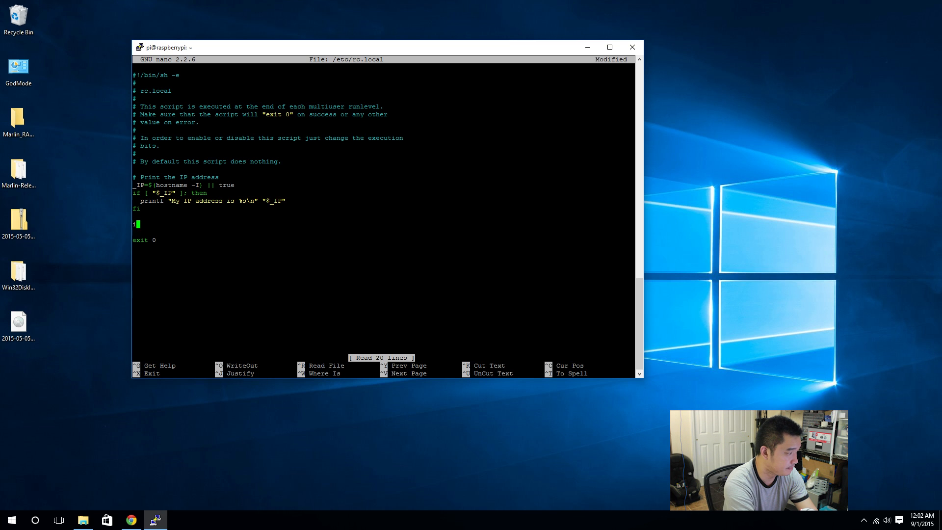
{"action": "type", "text": "iptables -t nat -A"}
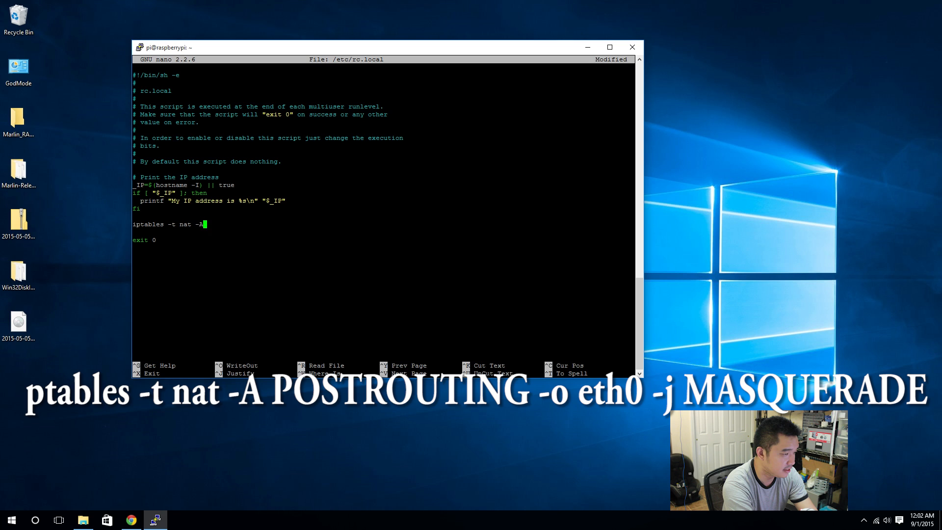
{"action": "type", "text": "PO"}
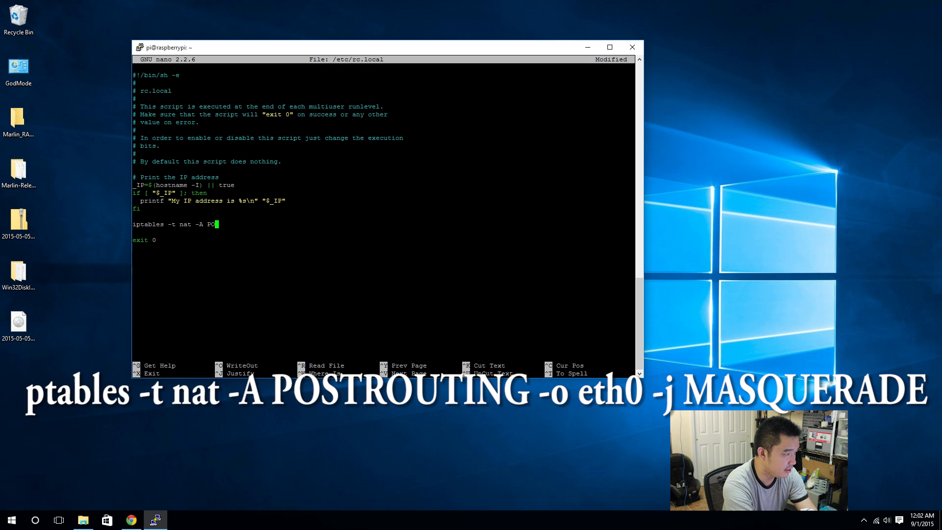
{"action": "type", "text": "STROUTING"}
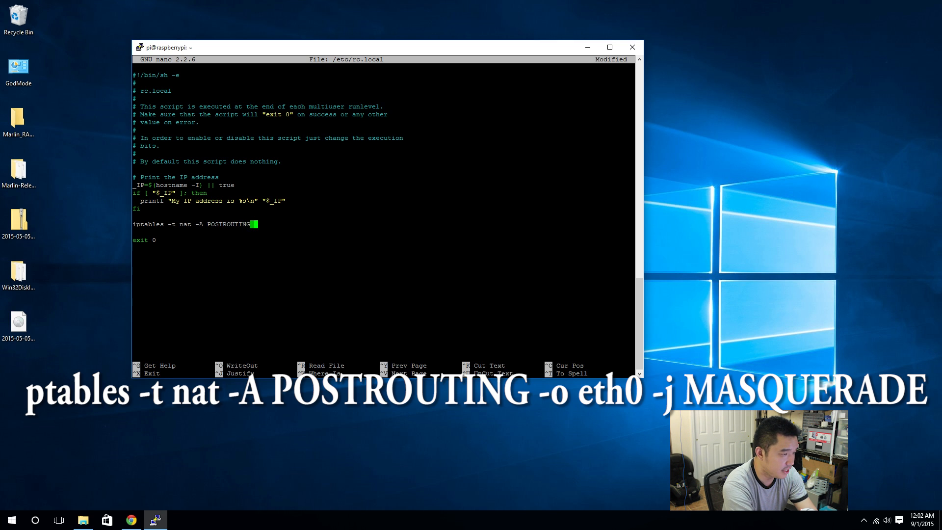
{"action": "type", "text": "-o"}
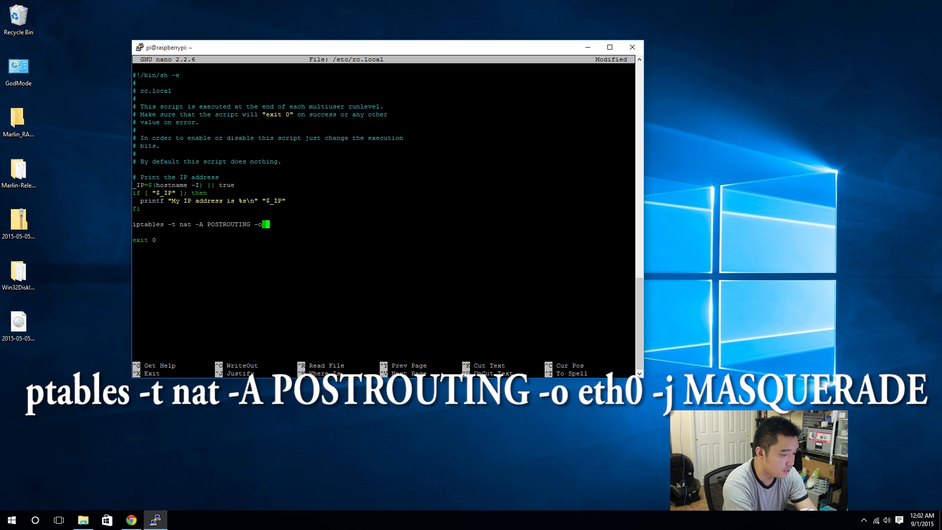
{"action": "type", "text": "th0"}
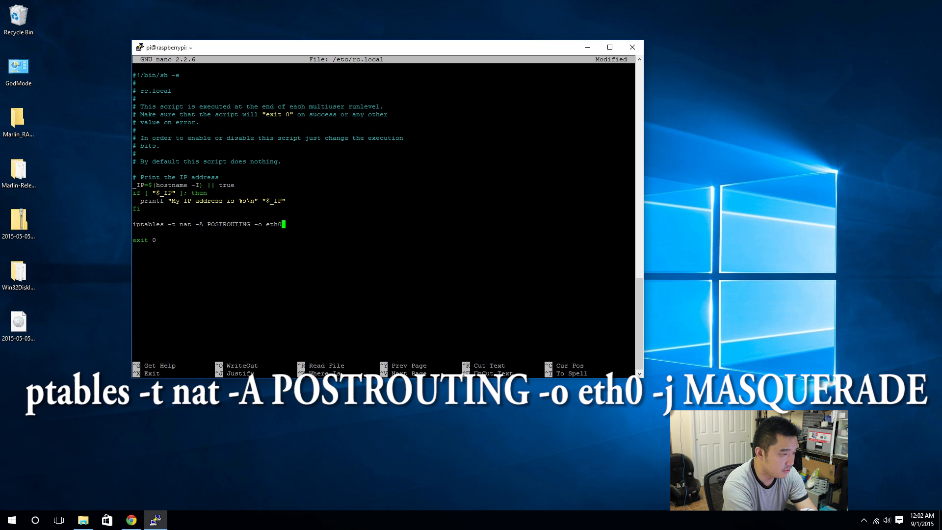
{"action": "type", "text": "-j"}
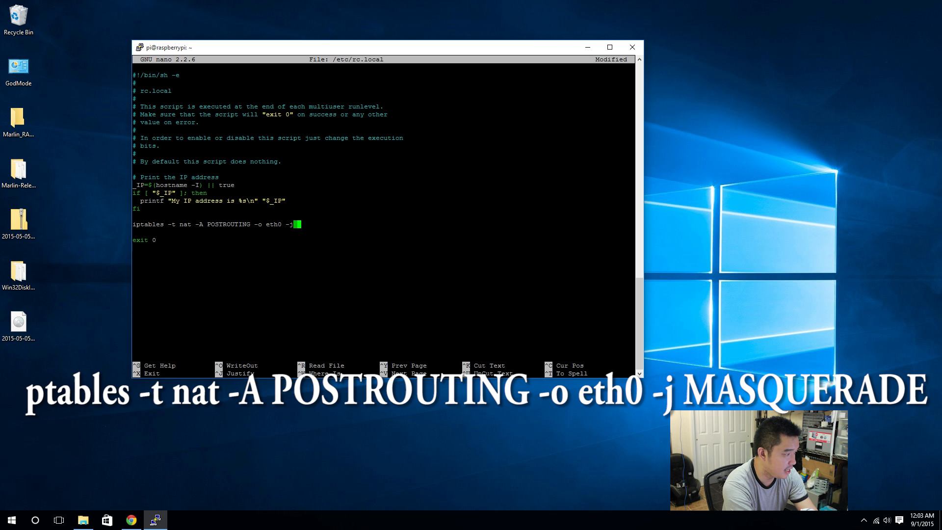
{"action": "type", "text": "MASQU"}
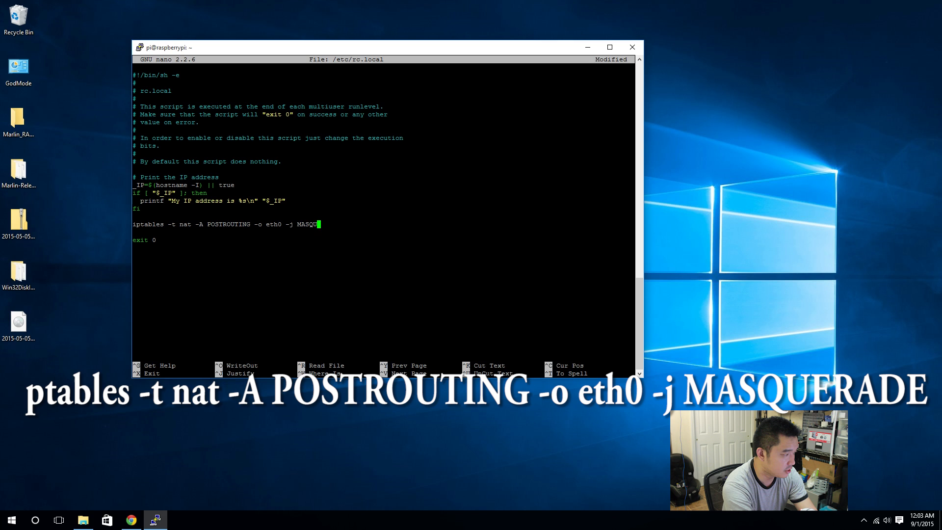
{"action": "type", "text": "ERADE"}
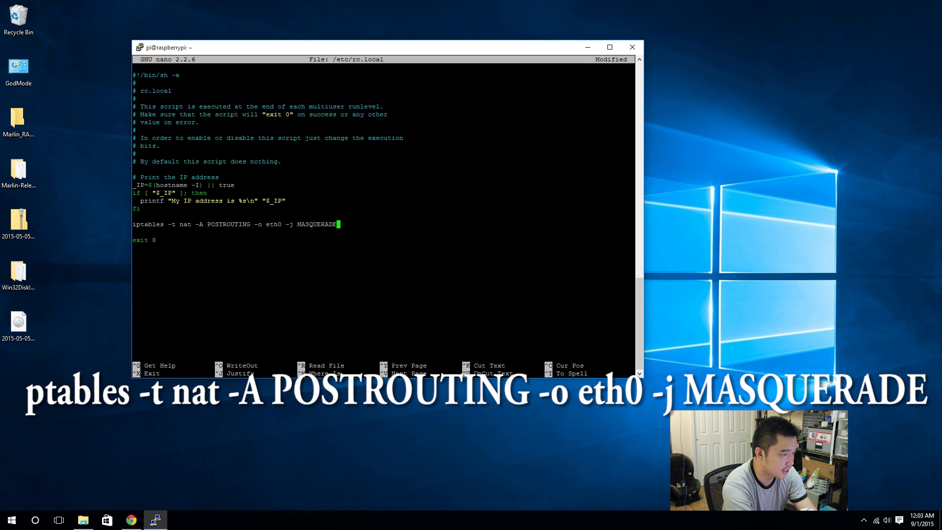
{"action": "key", "text": "ctrl+o"}
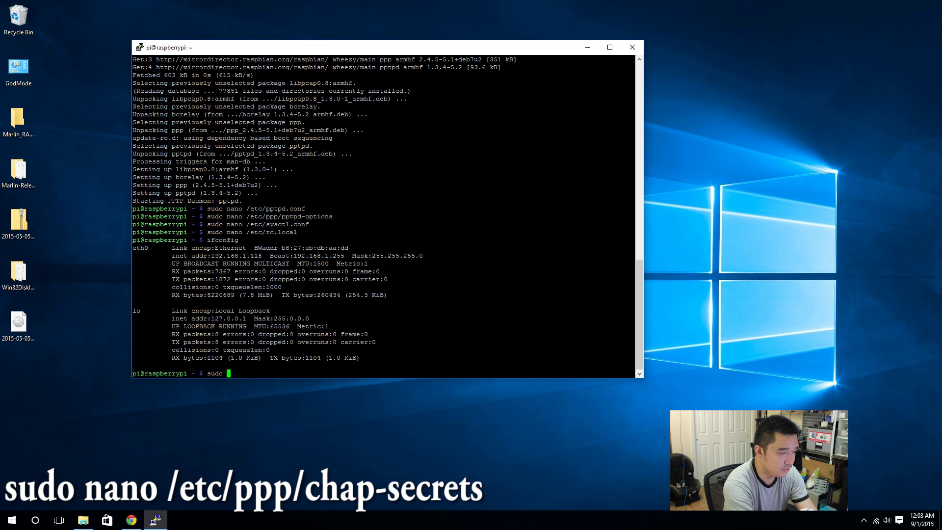
Step: Edit /etc/ppp/chap-secrets with nano
{"action": "type", "text": "nano /etc/ppp/"}
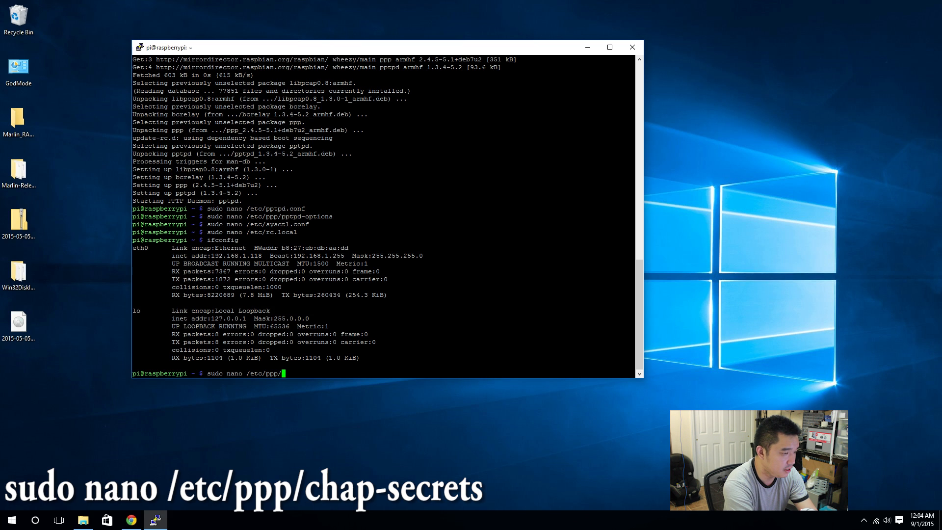
{"action": "type", "text": "chap="}
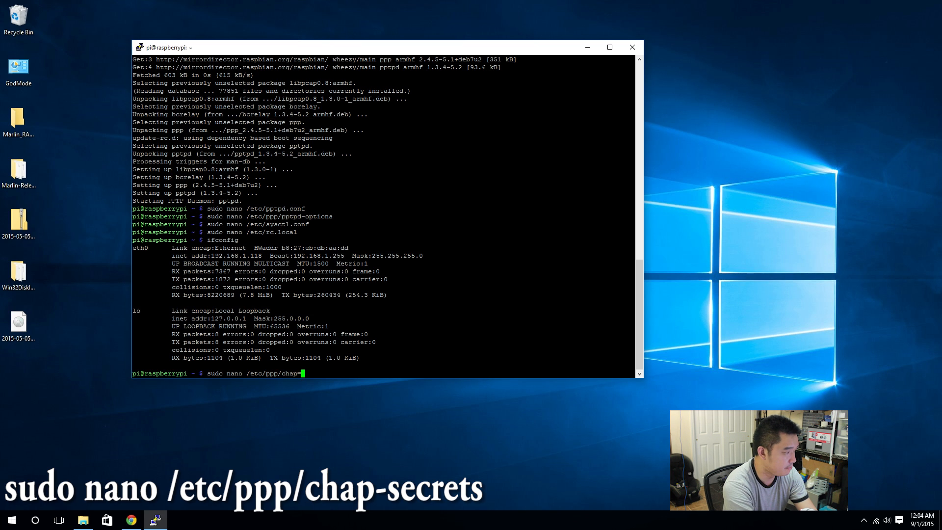
{"action": "type", "text": "s"}
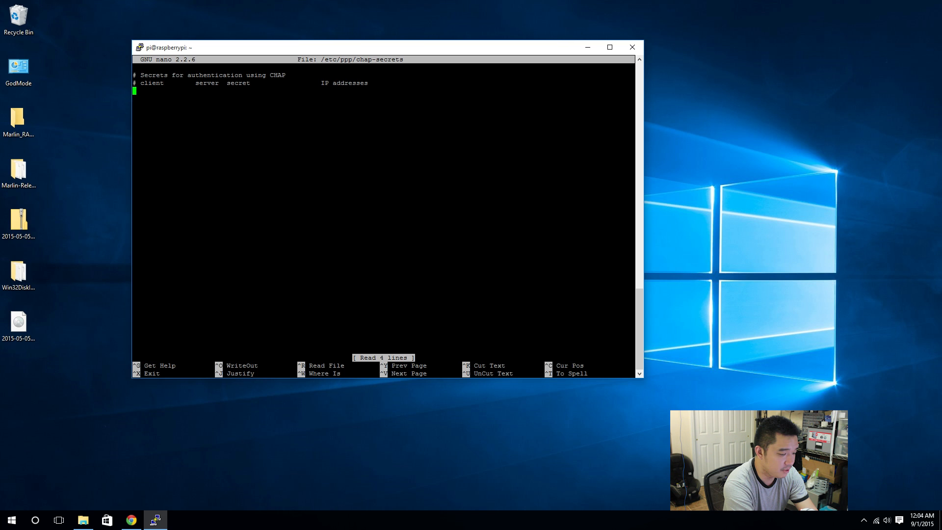
{"action": "type", "text": "don     *"}
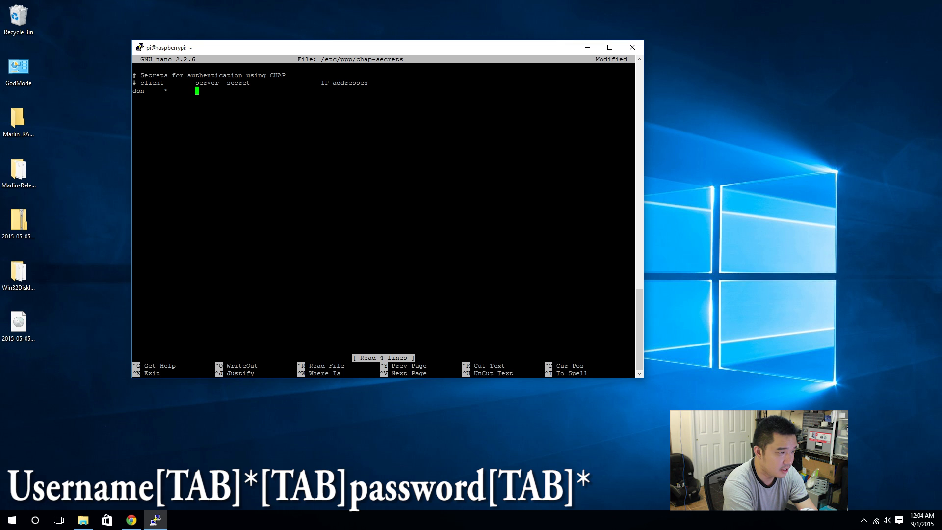
{"action": "type", "text": "pas"}
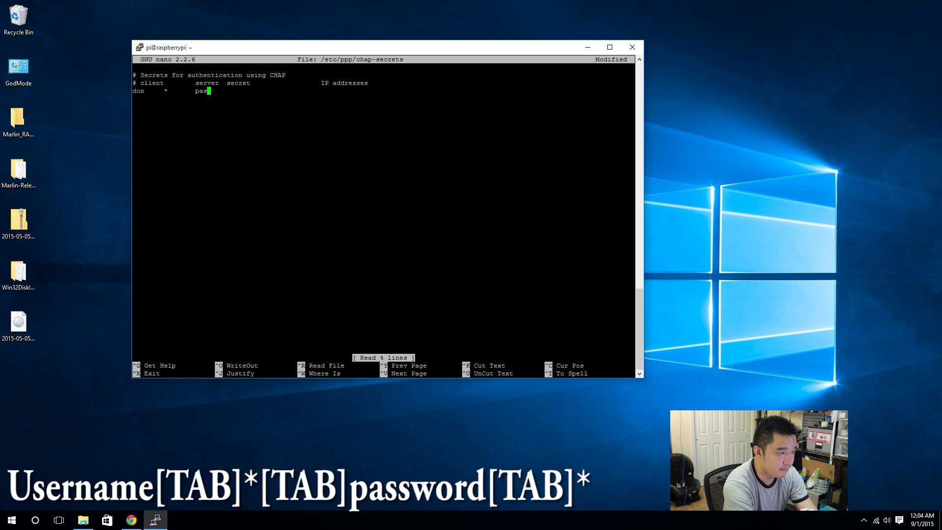
{"action": "type", "text": "sword"}
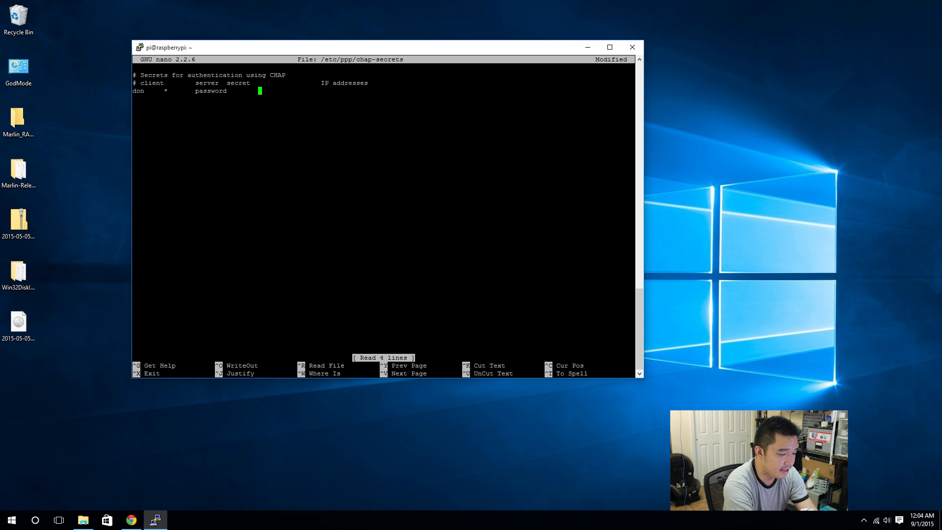
{"action": "type", "text": "*"}
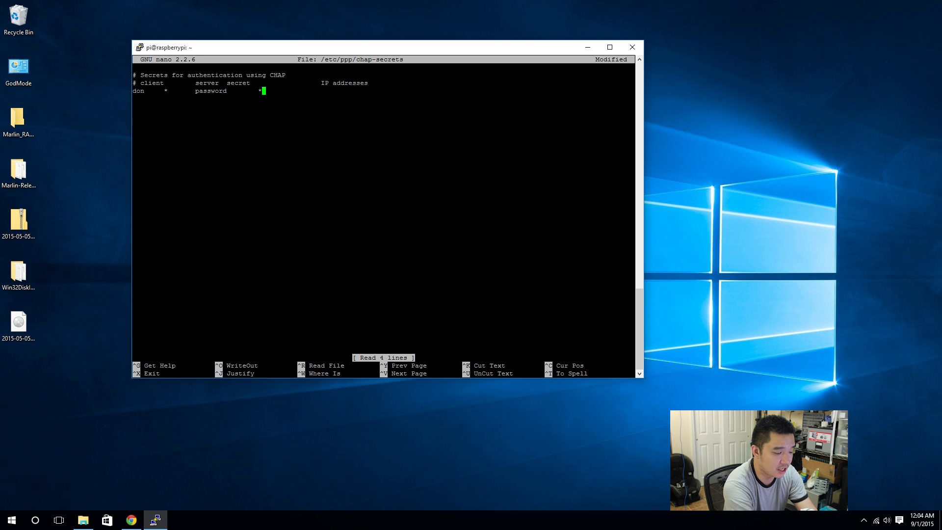
{"action": "key", "text": "ctrl+x"}
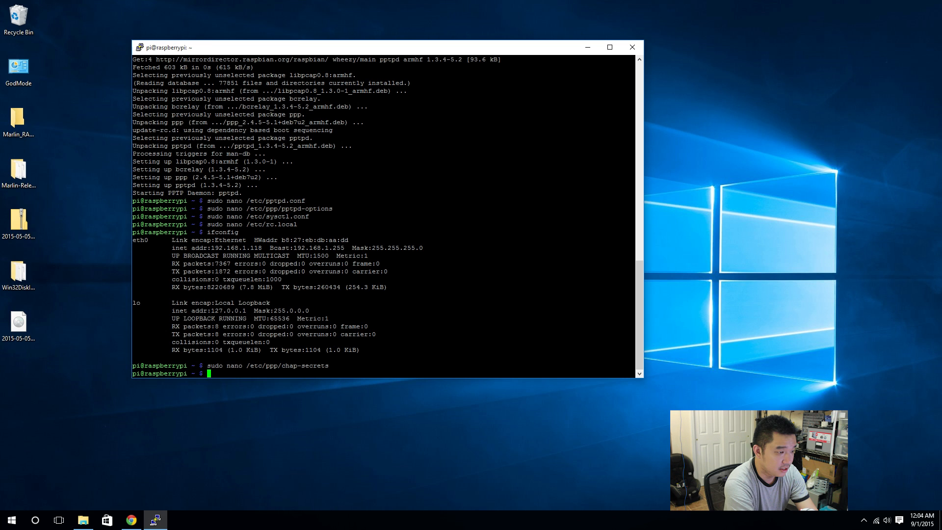
Step: Run 'sudo service pptpd restart' to reload the PPTP daemon with the new user
{"action": "type", "text": "sud"}
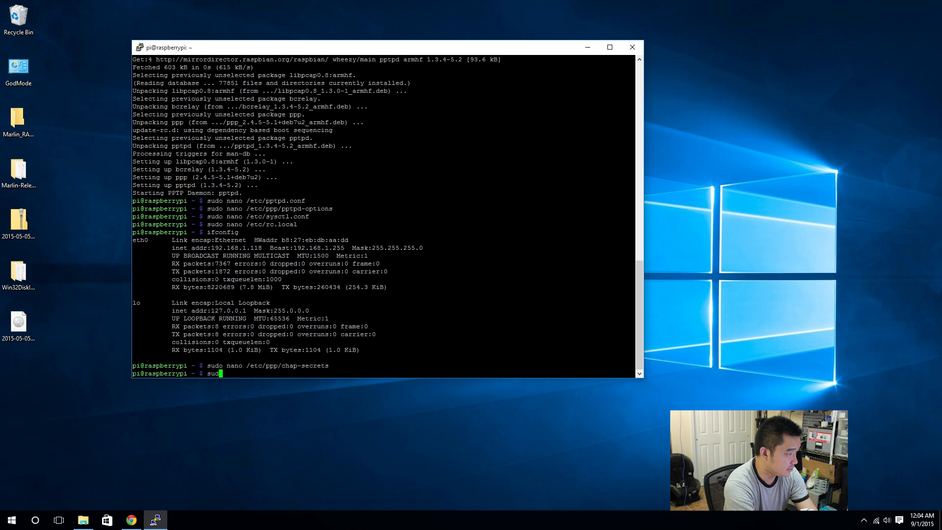
{"action": "type", "text": "service"}
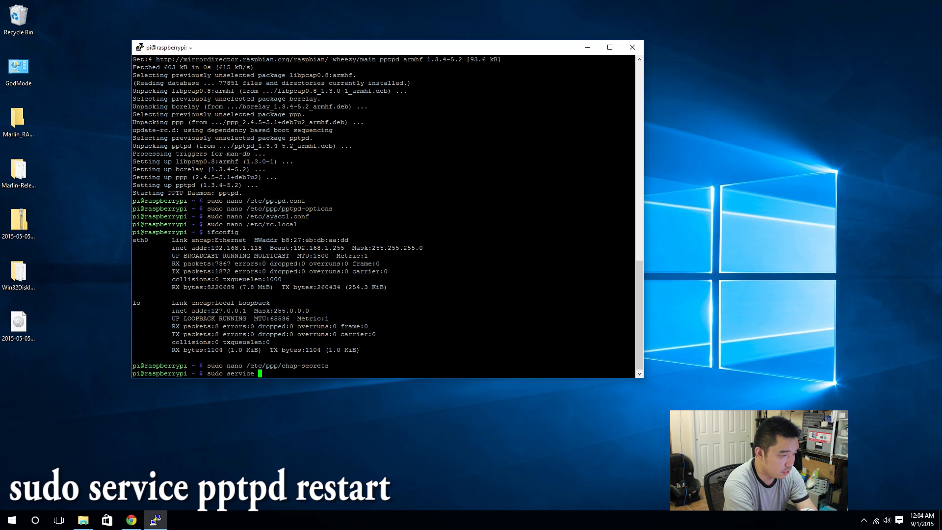
{"action": "type", "text": "pptpd"}
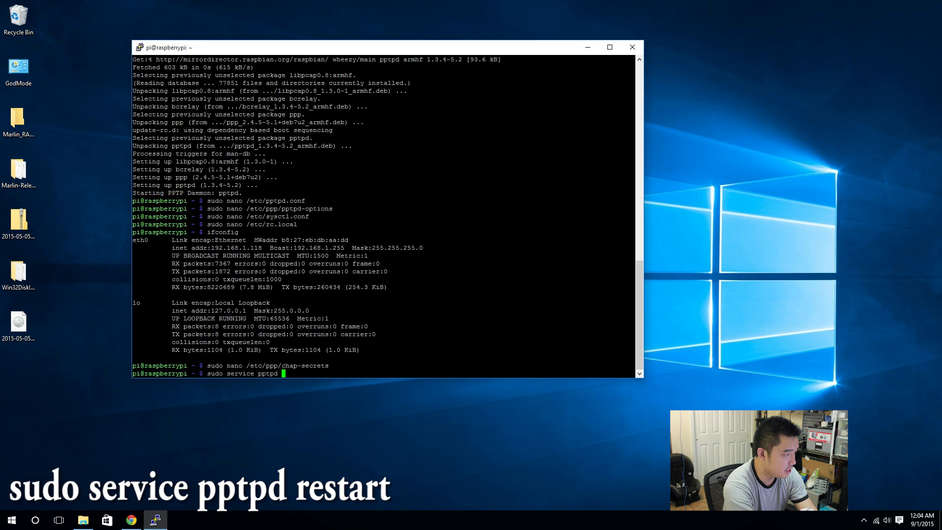
{"action": "type", "text": "restart"}
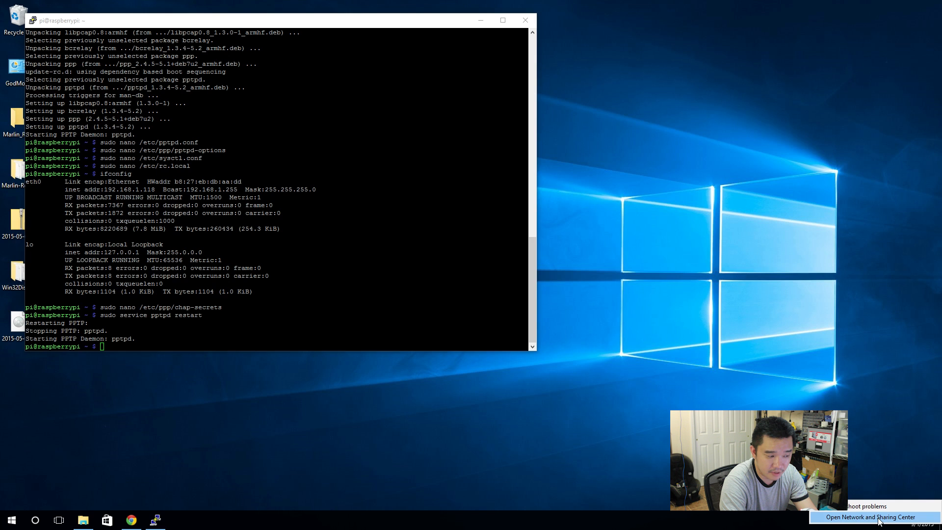
Step: From the network tray, start a new workplace connection using the Internet (VPN) option
{"action": "left_click", "coordinate": [869, 518]}
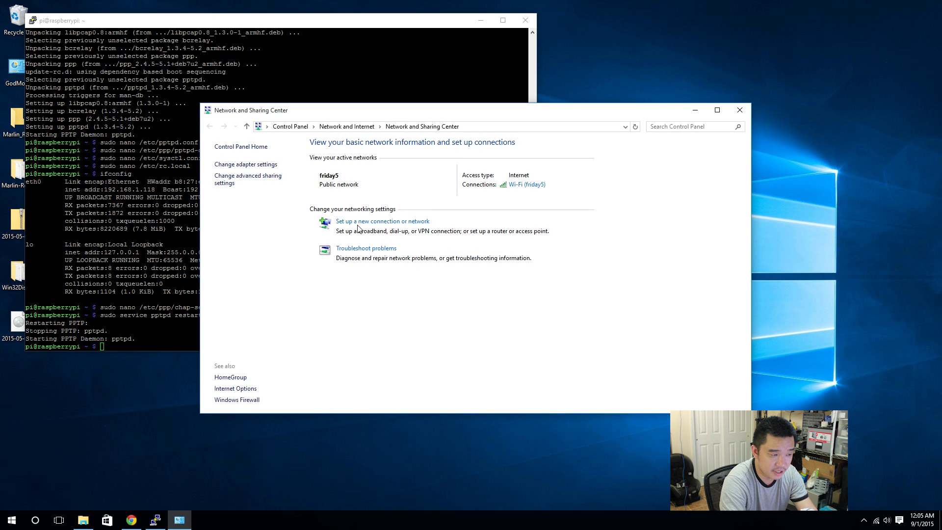
{"action": "left_click", "coordinate": [381, 221]}
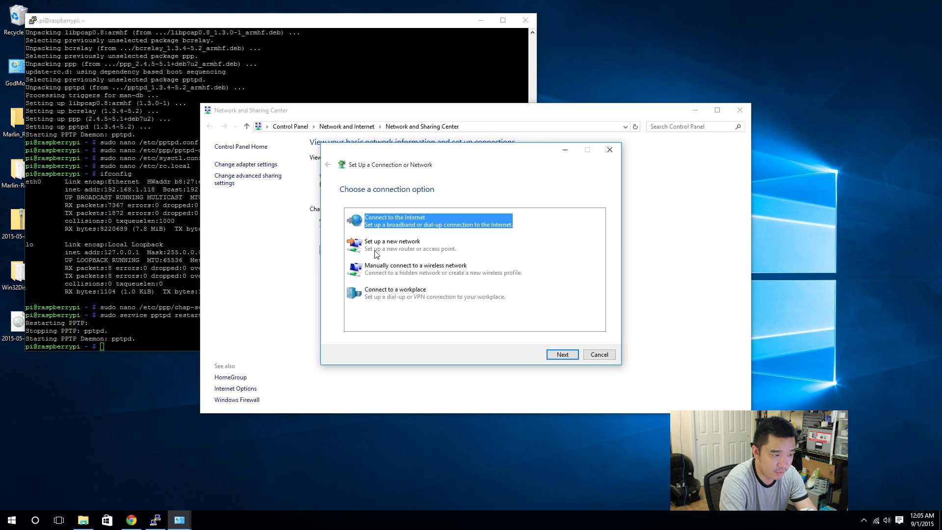
{"action": "mouse_move", "coordinate": [421, 288]}
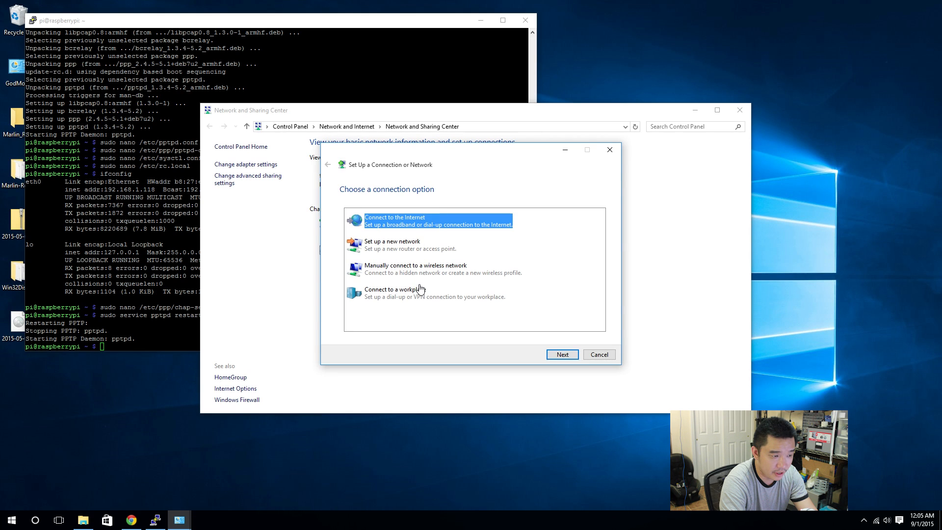
{"action": "mouse_move", "coordinate": [443, 252]}
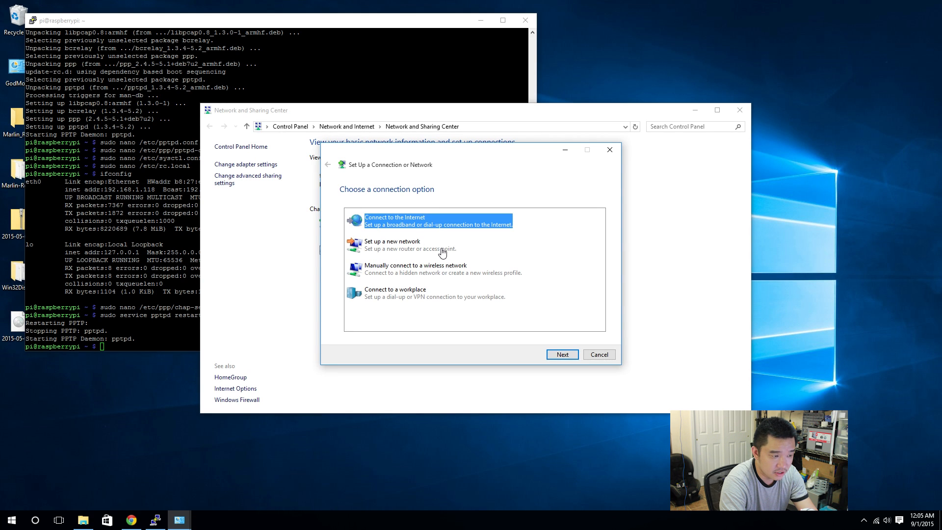
{"action": "mouse_move", "coordinate": [394, 295]}
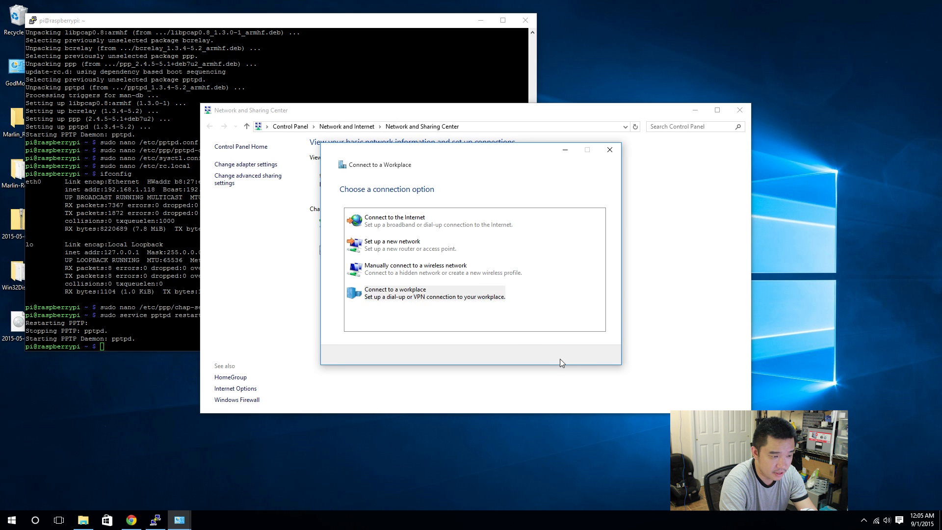
{"action": "left_click", "coordinate": [394, 292]}
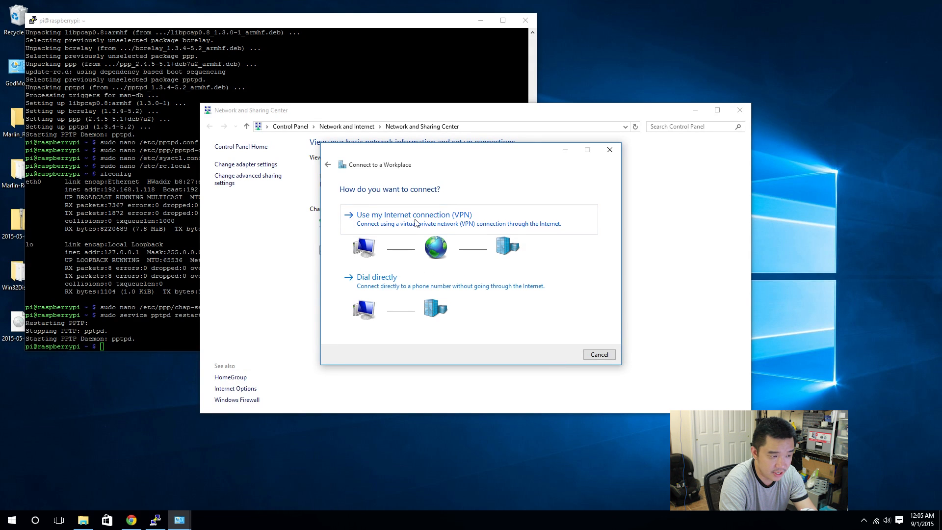
{"action": "left_click", "coordinate": [413, 215]}
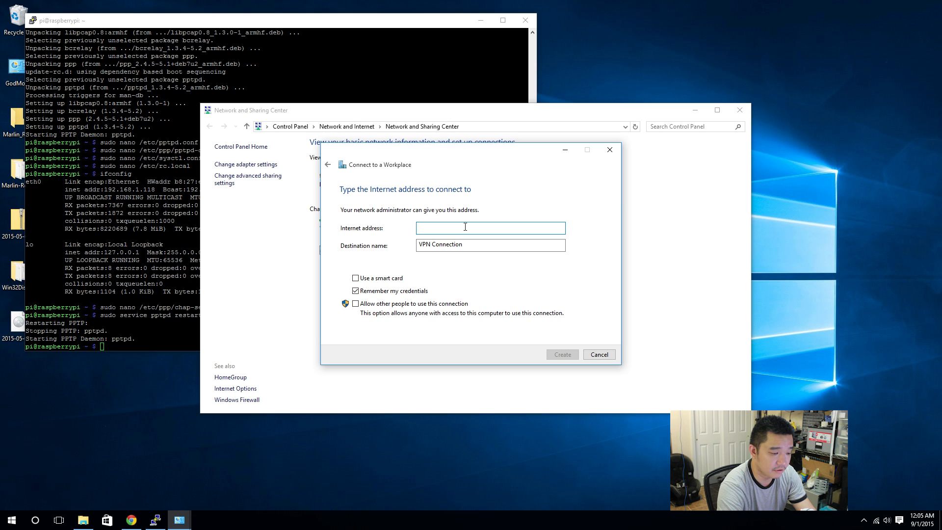
Step: Enter server address 192.168.1.118, name the connection 'rasp VPN' and create it
{"action": "left_click", "coordinate": [489, 227]}
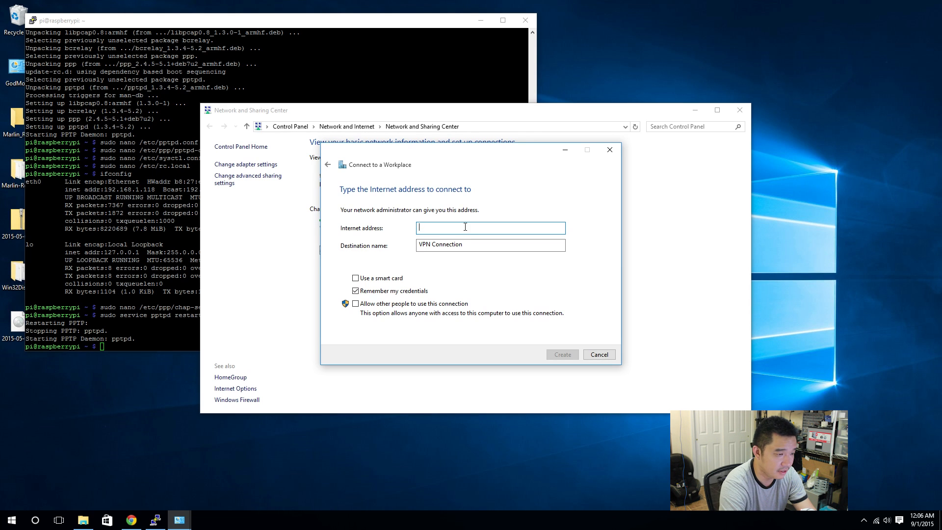
{"action": "type", "text": "192.168.1.118"}
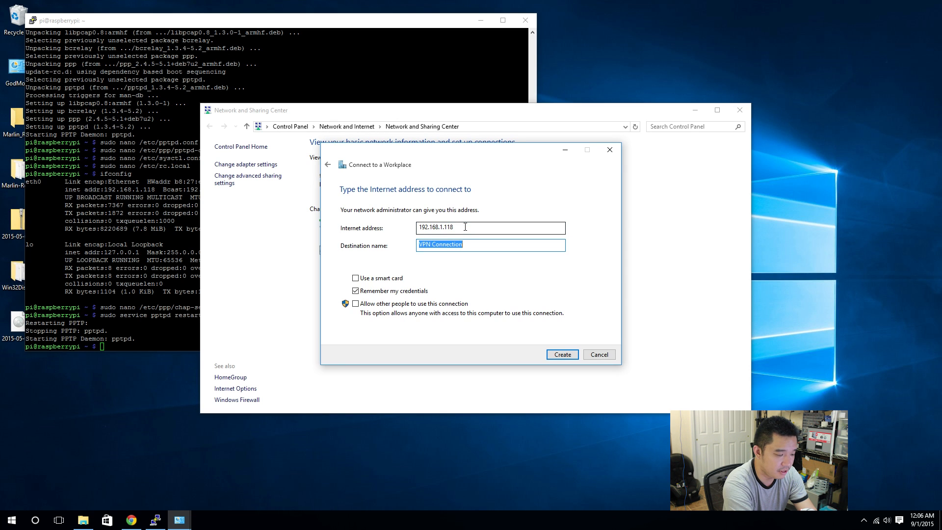
{"action": "type", "text": "rasp VN"}
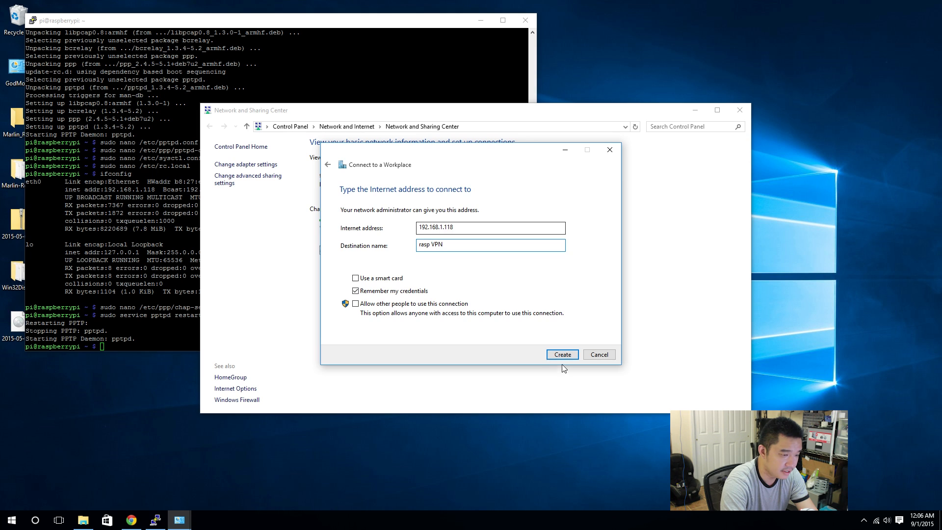
{"action": "left_click", "coordinate": [561, 355]}
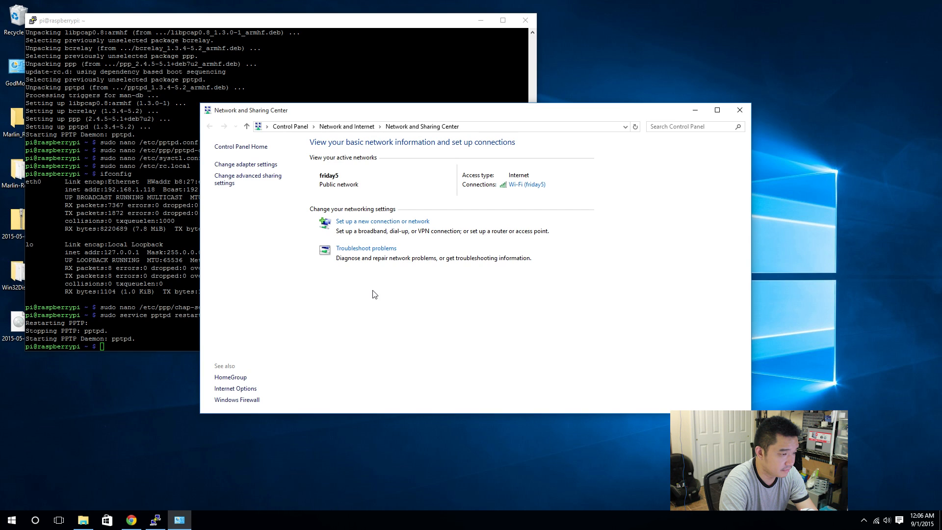
{"action": "mouse_move", "coordinate": [764, 381]}
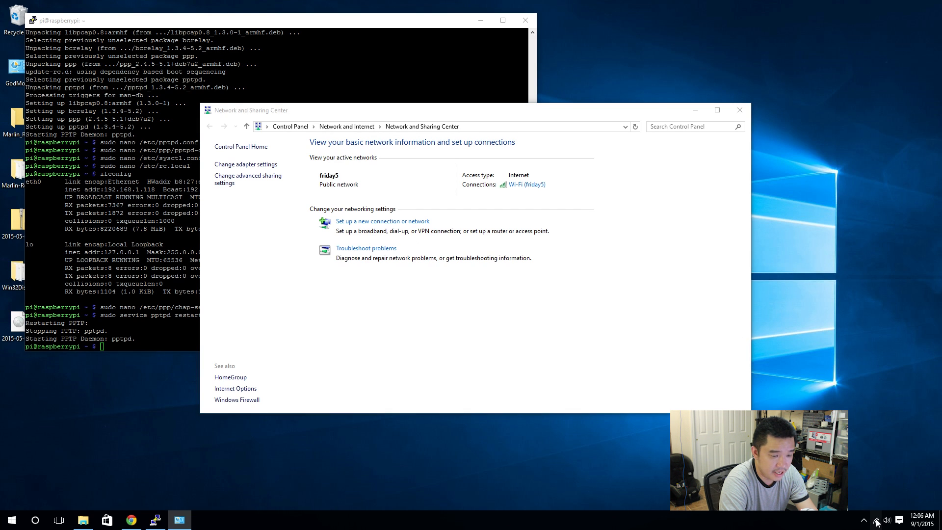
Step: Select rasp VPN from the network list and start connecting
{"action": "left_click", "coordinate": [878, 520]}
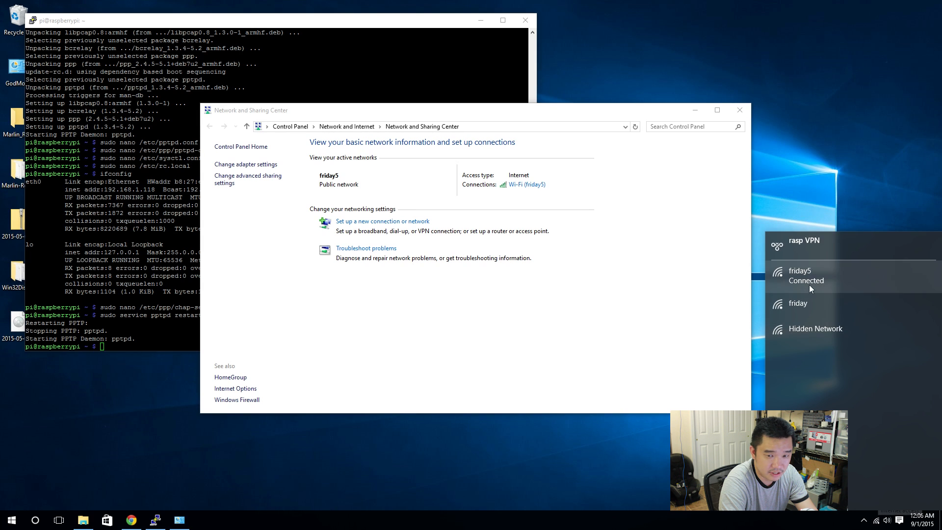
{"action": "mouse_move", "coordinate": [821, 248]}
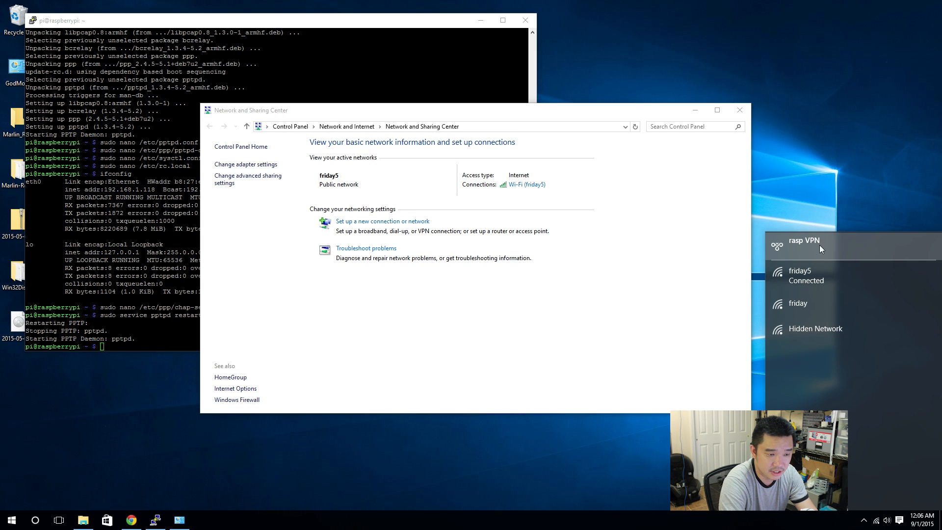
{"action": "left_click", "coordinate": [801, 246]}
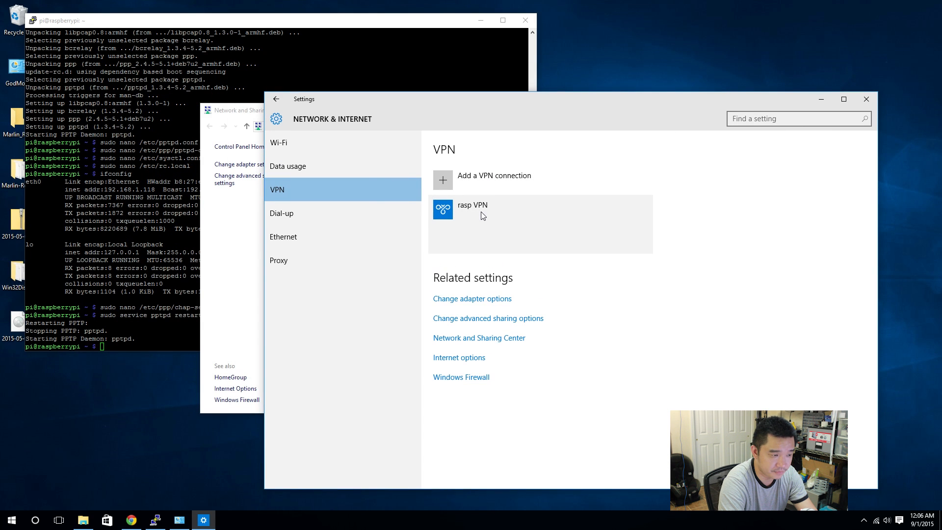
{"action": "left_click", "coordinate": [481, 216]}
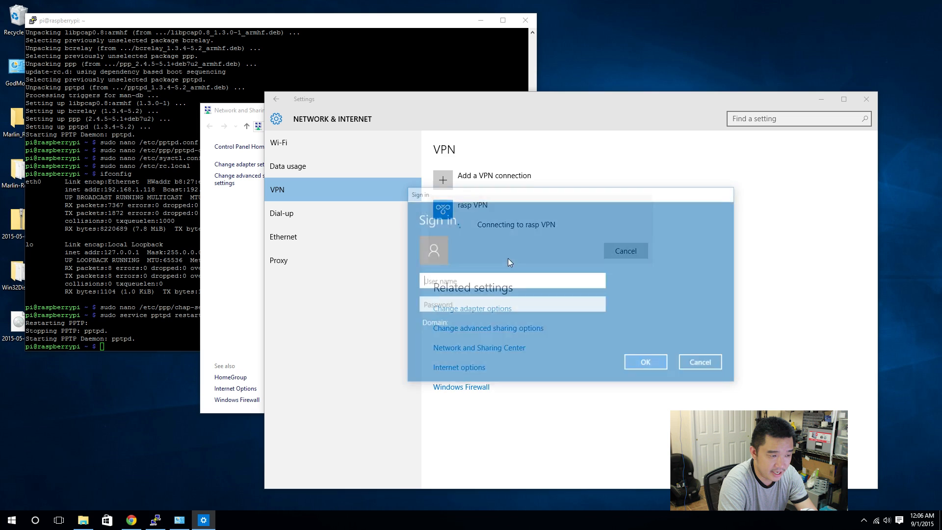
Step: Enter username 'don' and the password in the Sign in prompt and submit
{"action": "type", "text": "d"}
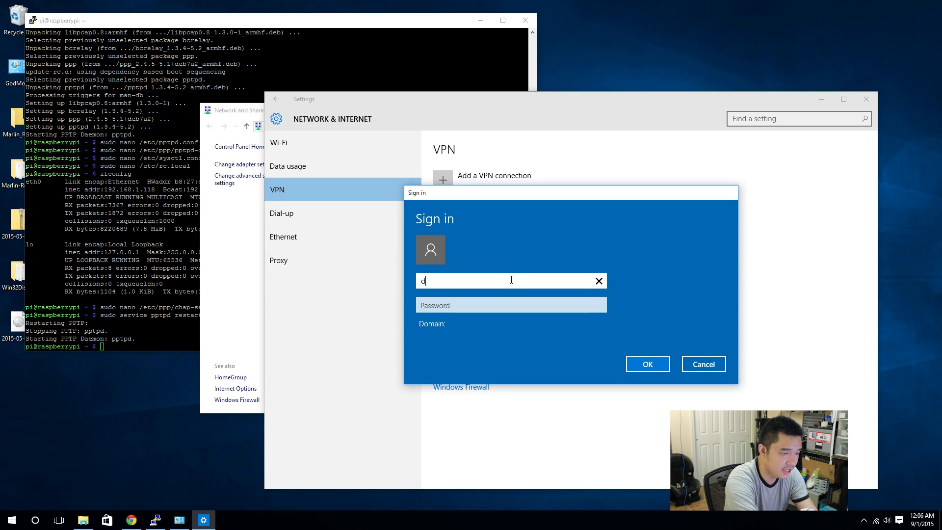
{"action": "type", "text": "on"}
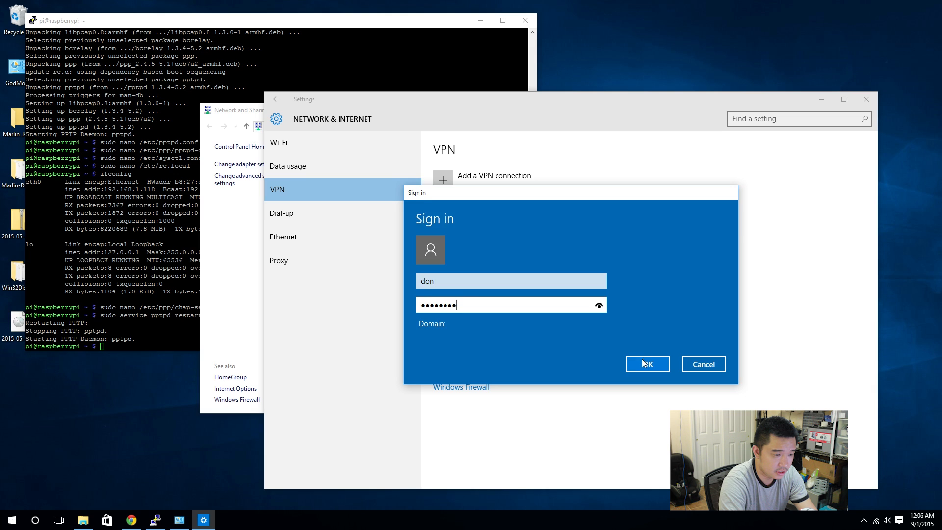
{"action": "left_click", "coordinate": [647, 364]}
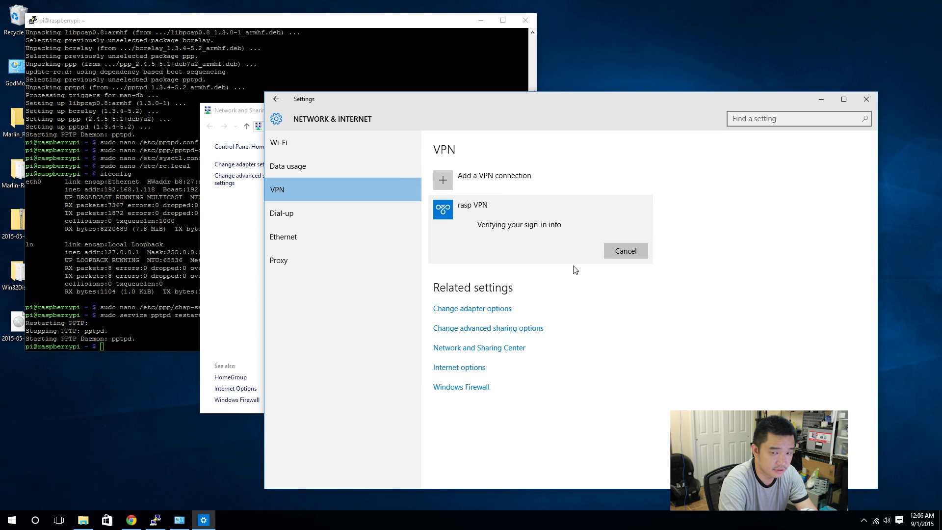